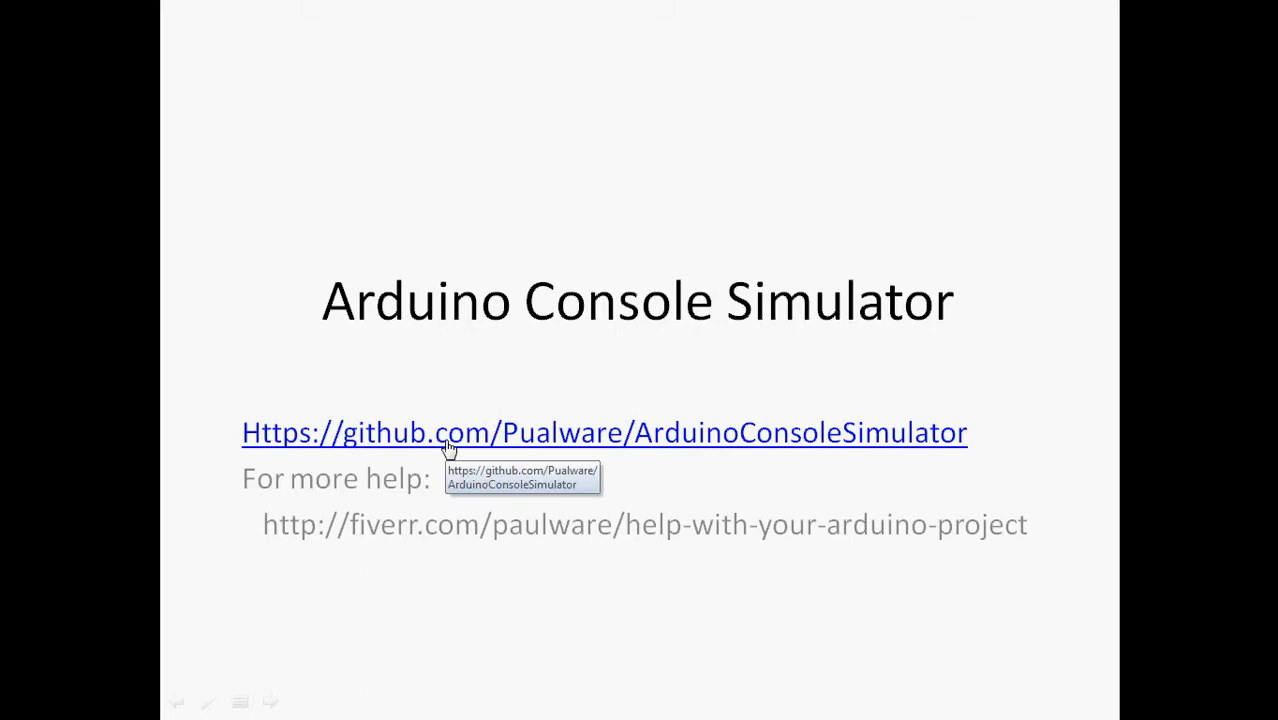
{"action": "mouse_move", "coordinate": [476, 444]}
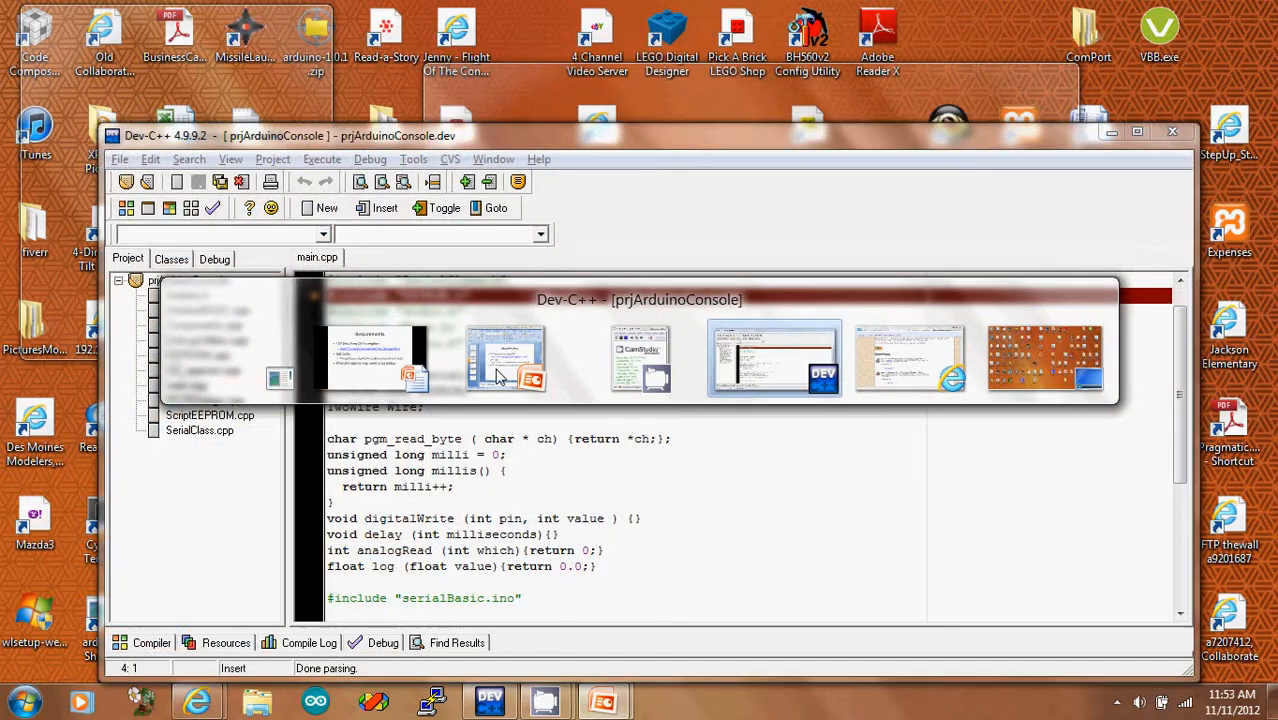
Step: Review the bloodshed.net Dev-C++ page's Downloads and Requirements sections in Internet Explorer
{"action": "left_click", "coordinate": [910, 358]}
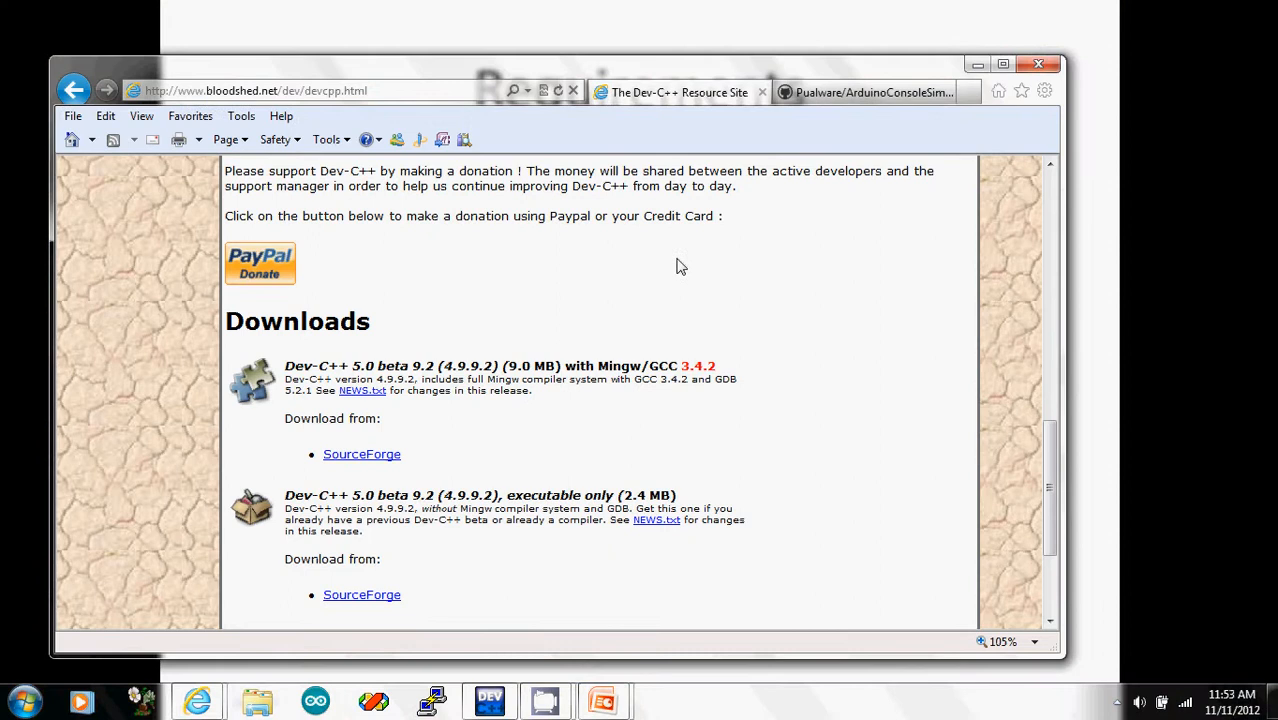
{"action": "scroll", "scroll_direction": "up", "scroll_amount": 3}
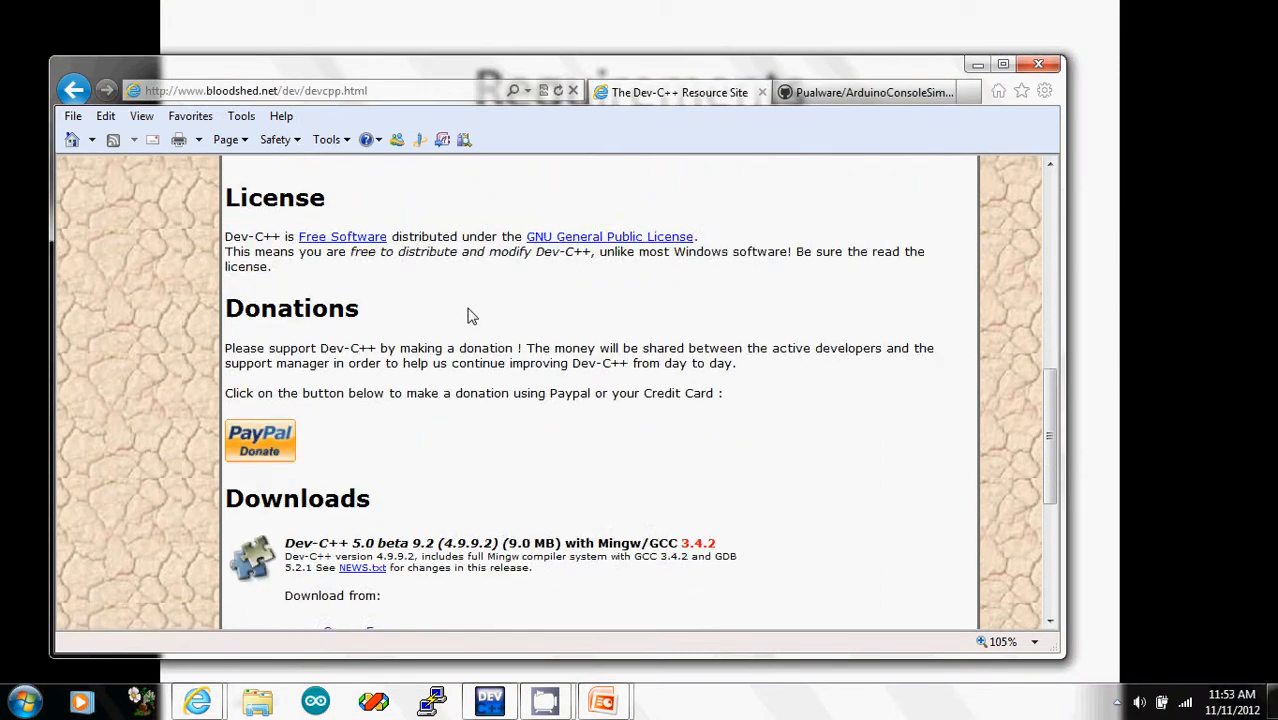
{"action": "scroll", "scroll_direction": "up", "scroll_amount": 3}
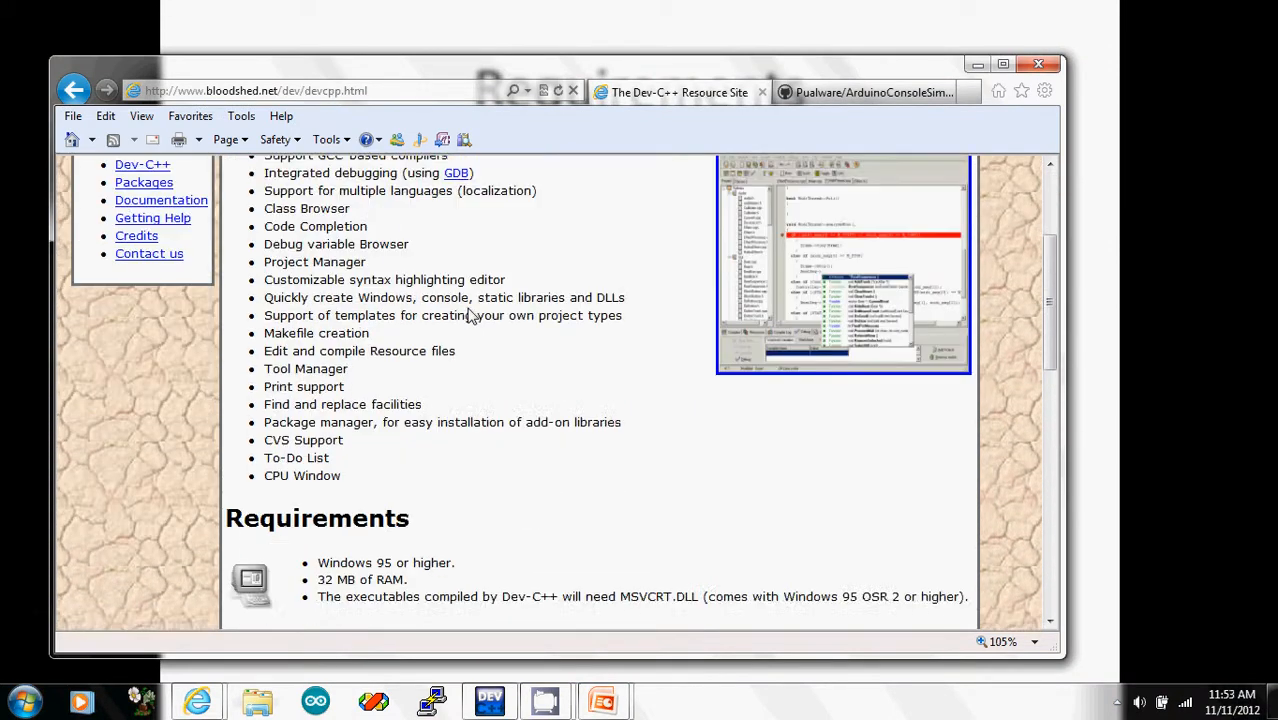
{"action": "scroll", "scroll_direction": "down", "scroll_amount": 3}
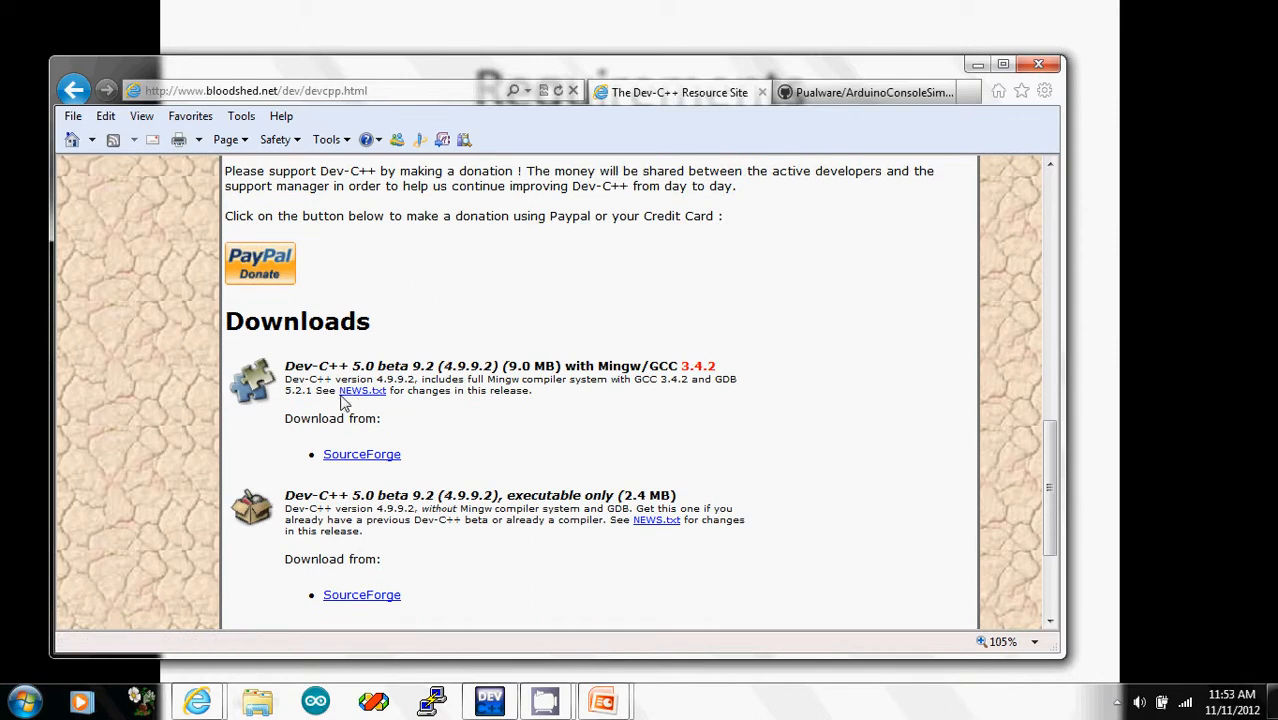
{"action": "mouse_move", "coordinate": [472, 424]}
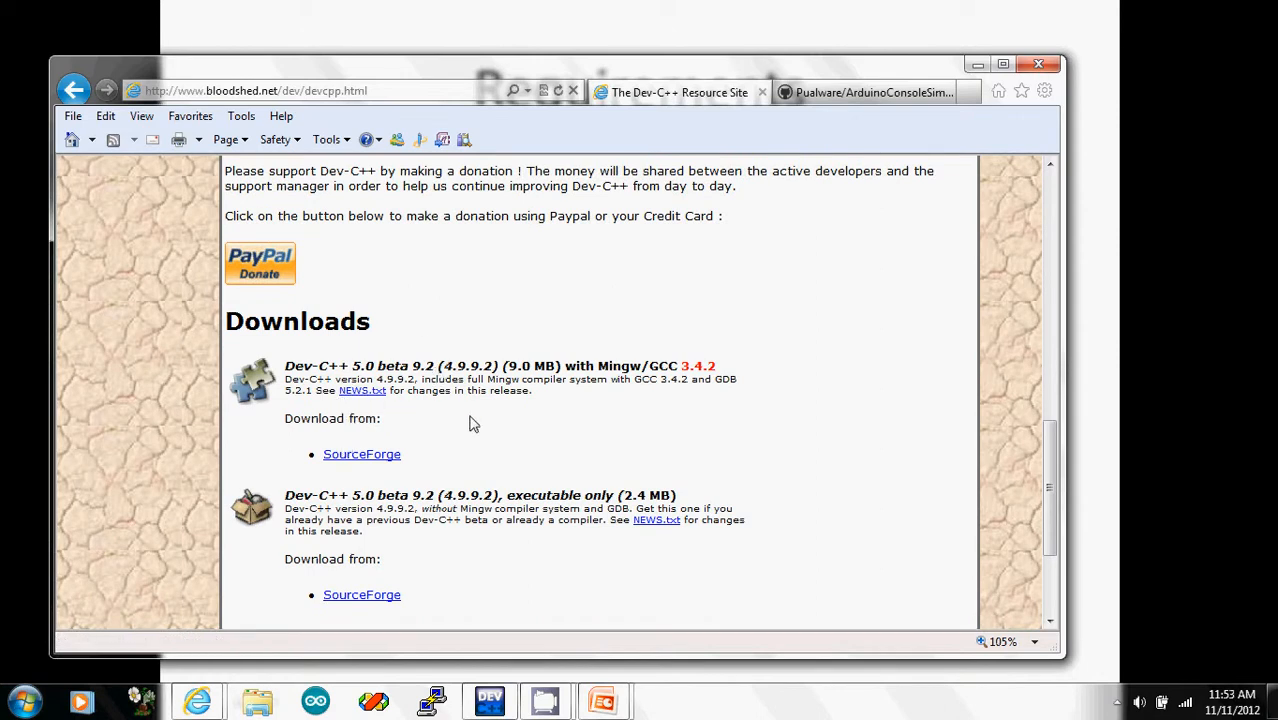
{"action": "mouse_move", "coordinate": [624, 380]}
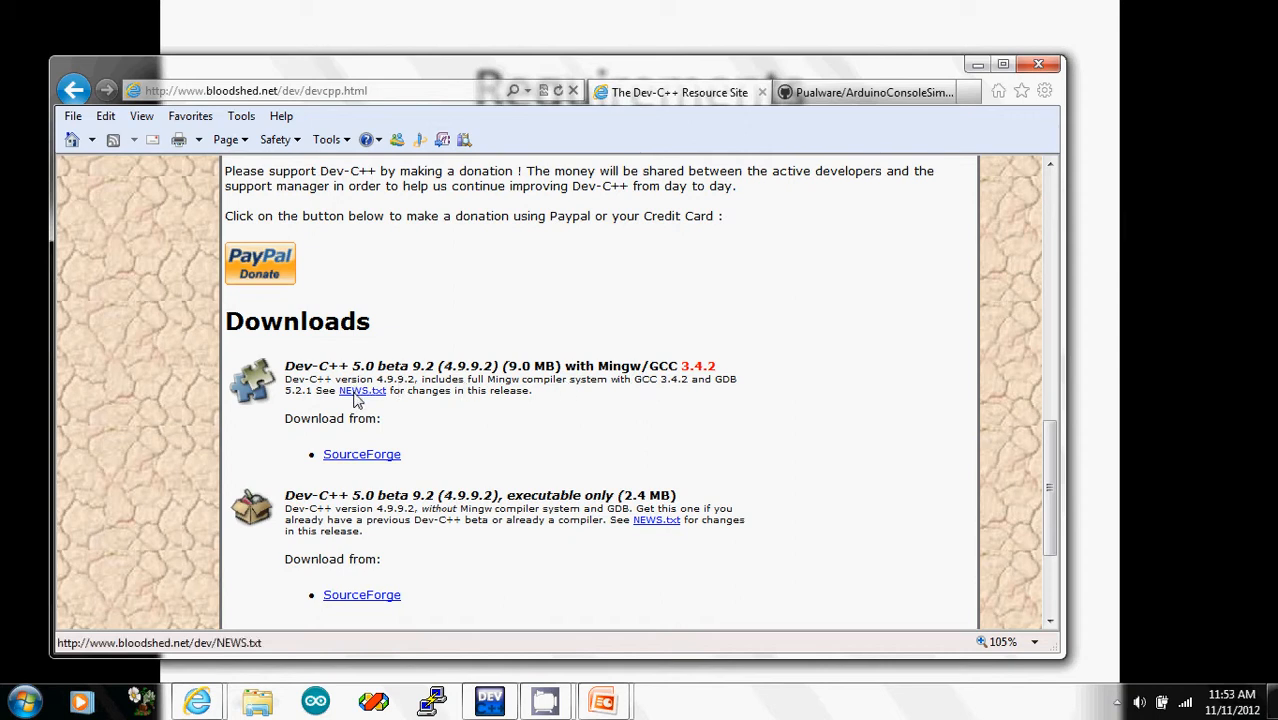
{"action": "mouse_move", "coordinate": [362, 454]}
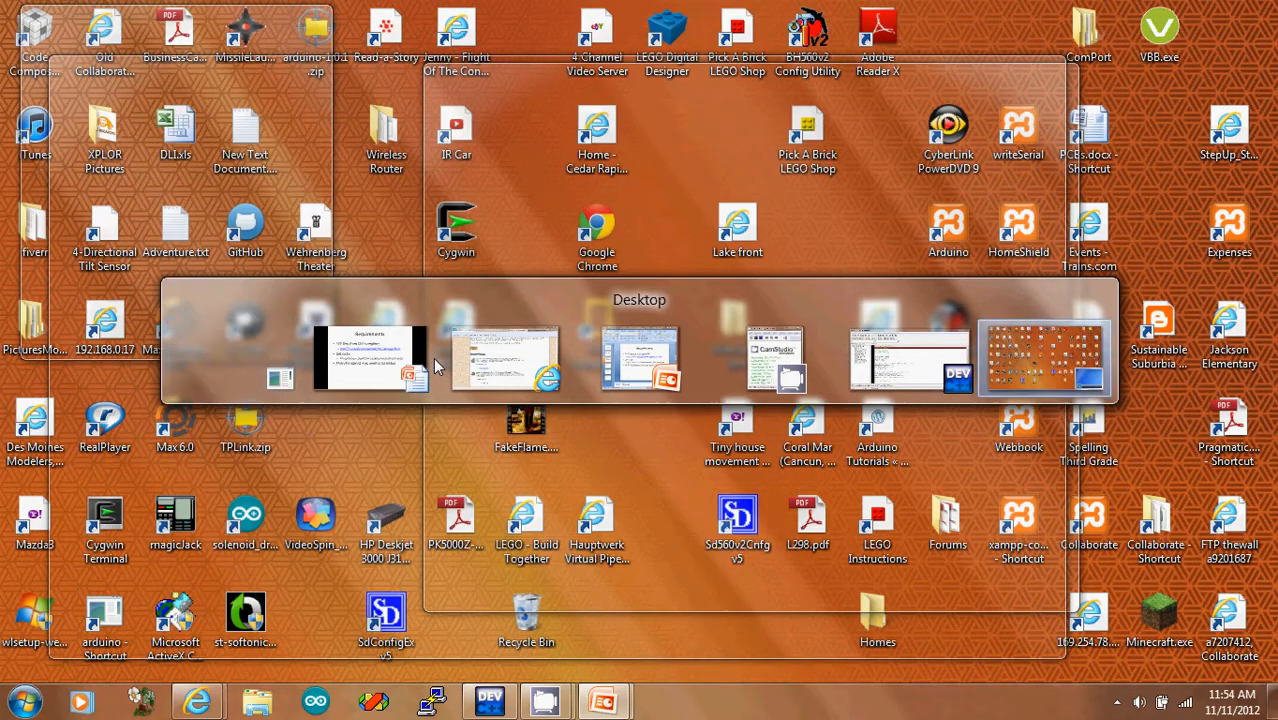
Step: Show the Requirements slide, switch to the prjArduinoConsole project and bring up its Project Options
{"action": "left_click", "coordinate": [368, 358]}
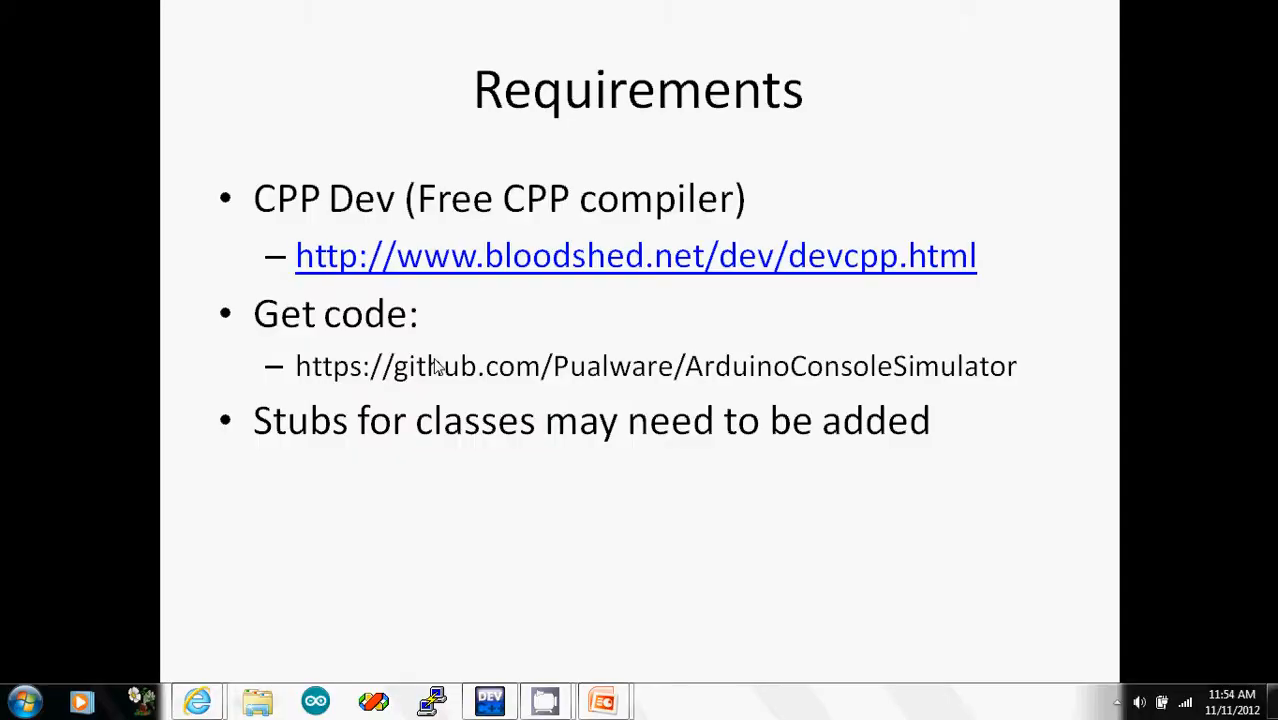
{"action": "mouse_move", "coordinate": [804, 372]}
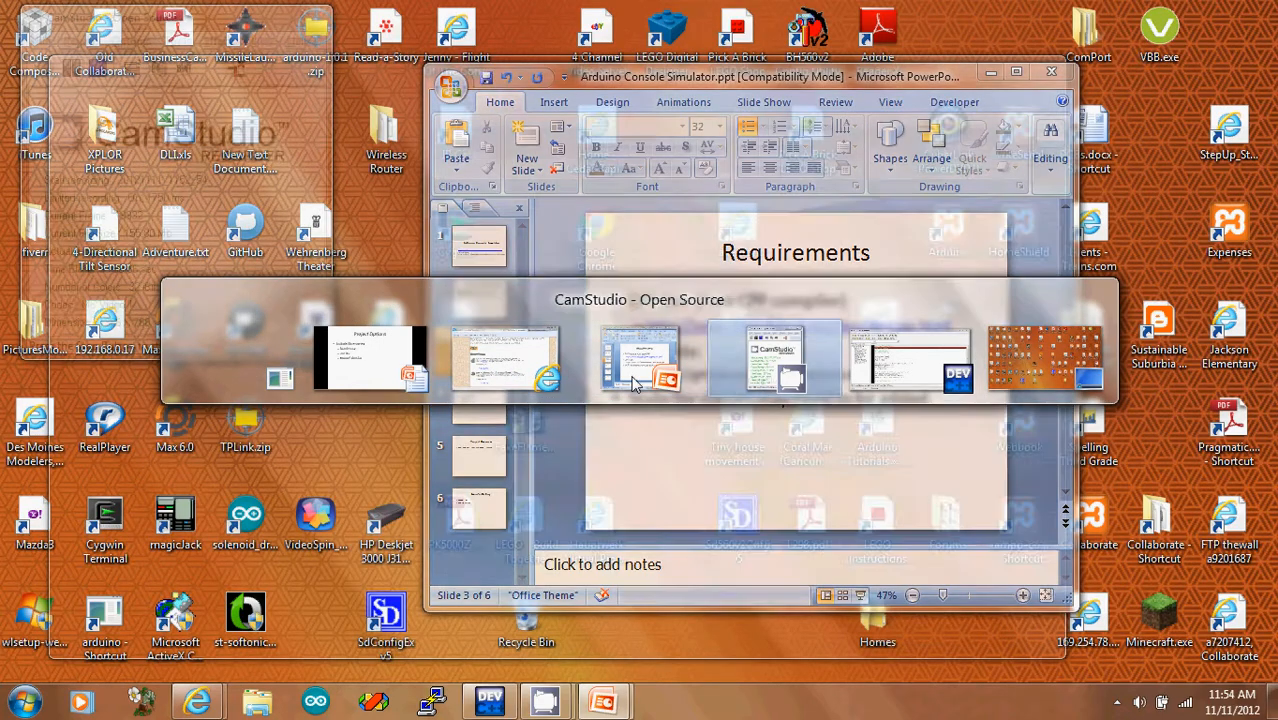
{"action": "left_click", "coordinate": [908, 358]}
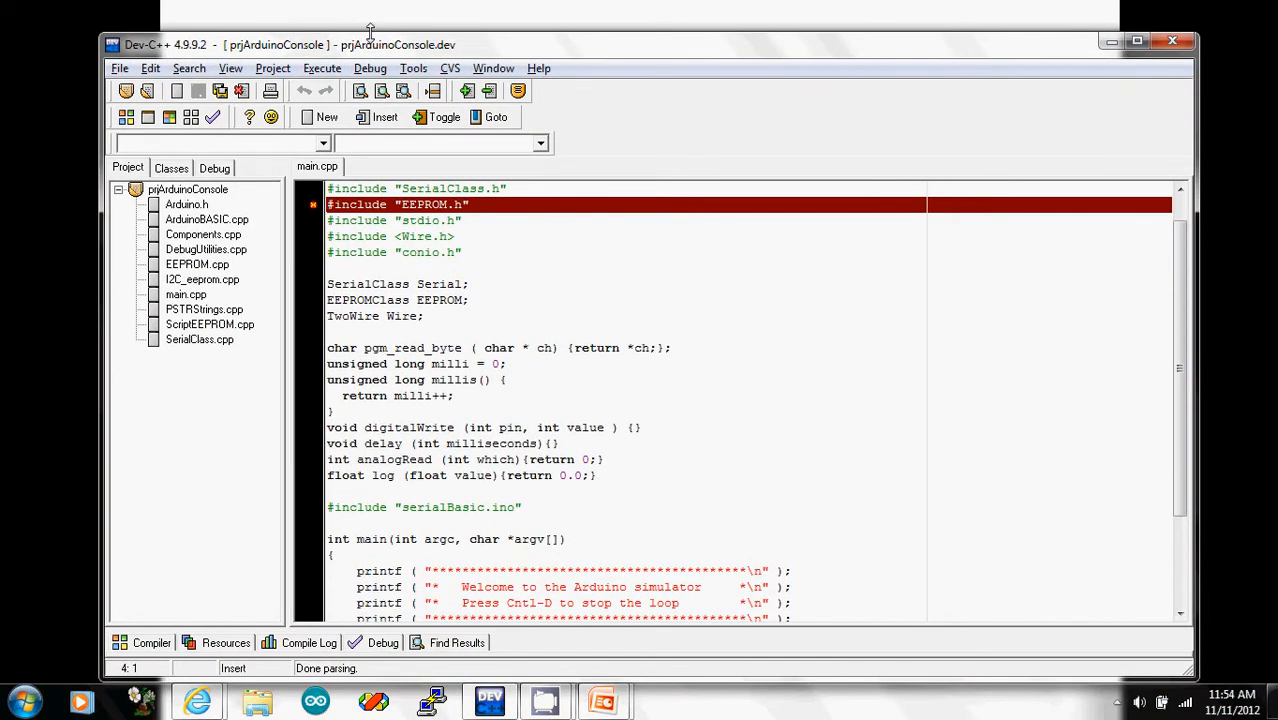
{"action": "left_click", "coordinate": [272, 68]}
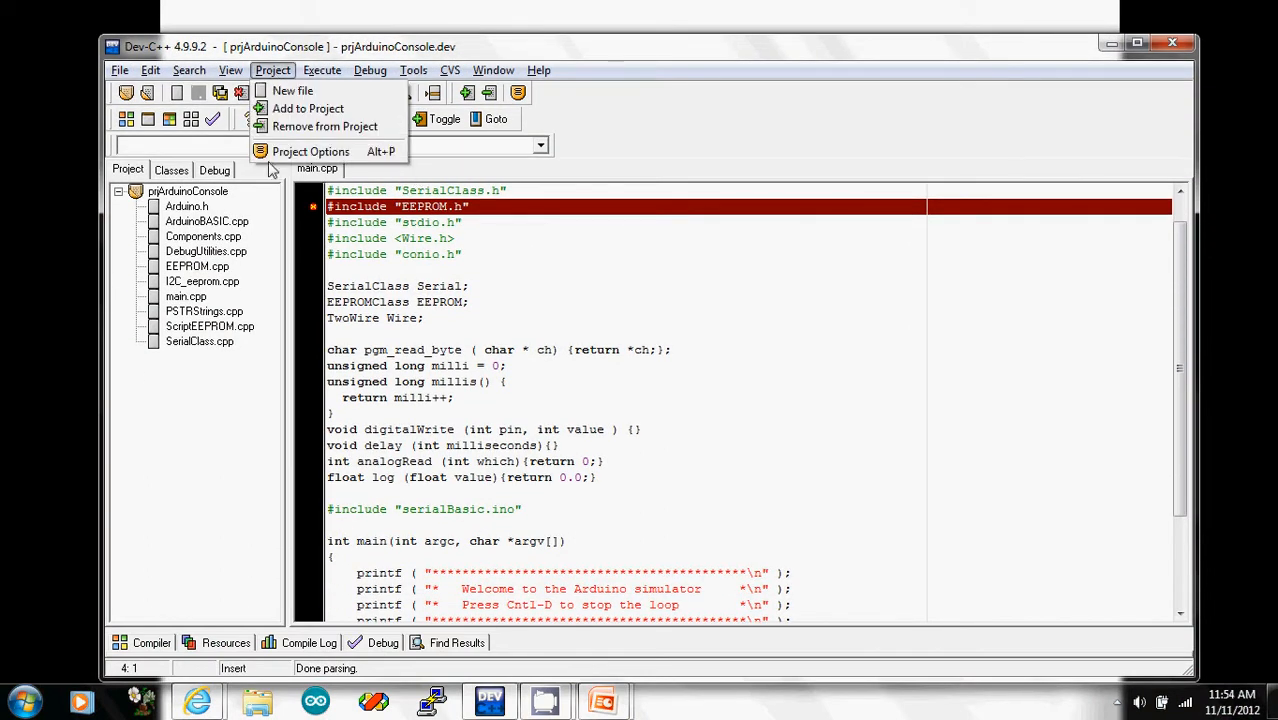
{"action": "left_click", "coordinate": [310, 152]}
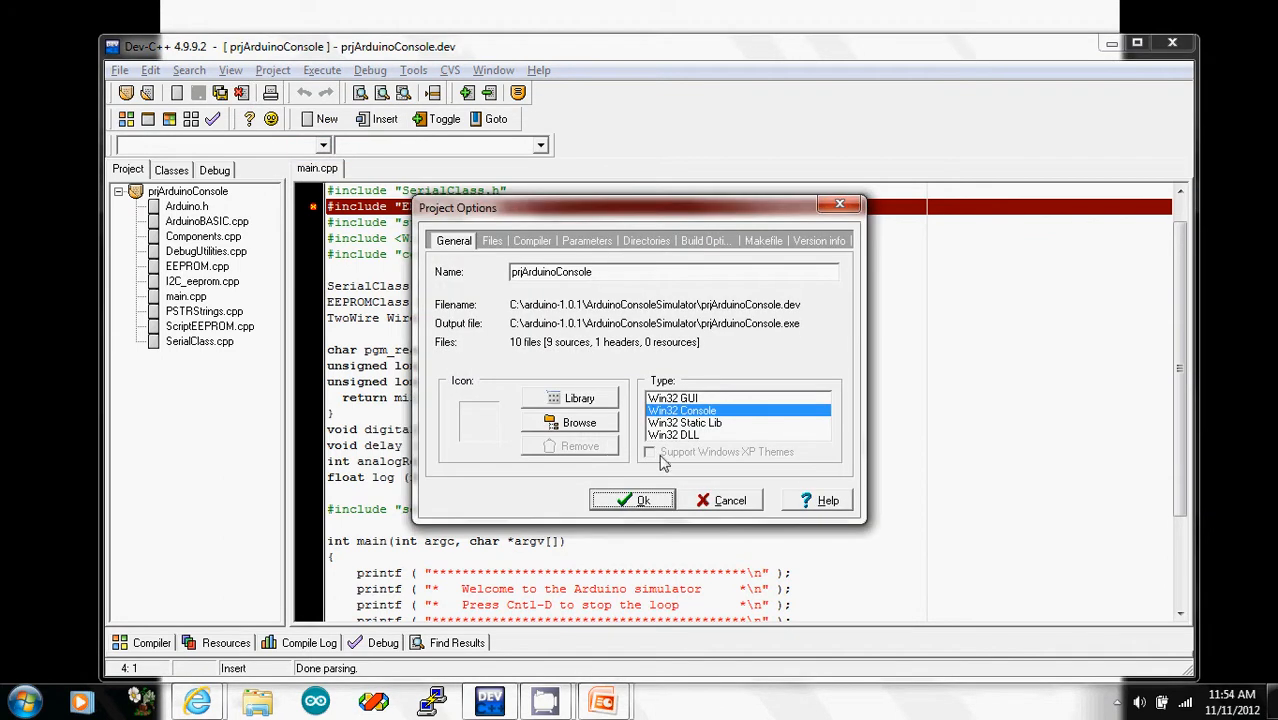
Step: View the Directories settings' Include Directories list with the ArduinoBASIC, serialBasic and ArduinoConsoleSimulator paths
{"action": "left_click", "coordinate": [646, 240]}
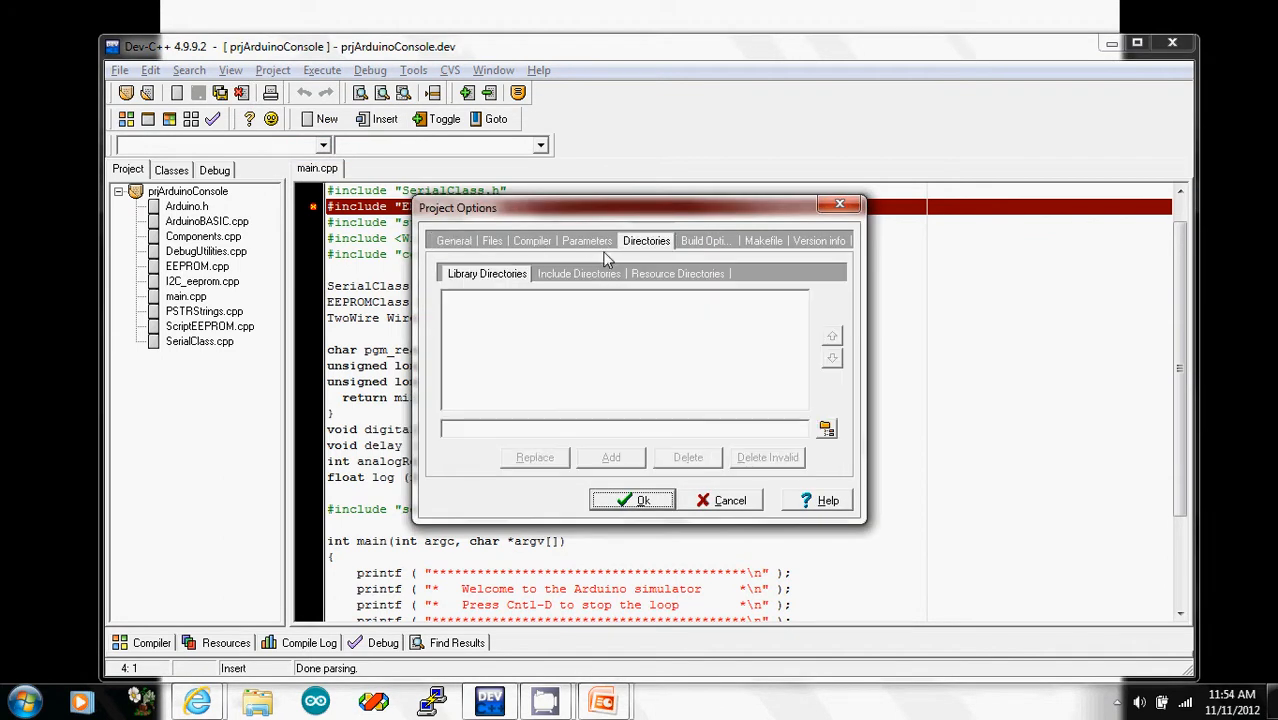
{"action": "left_click", "coordinate": [578, 272]}
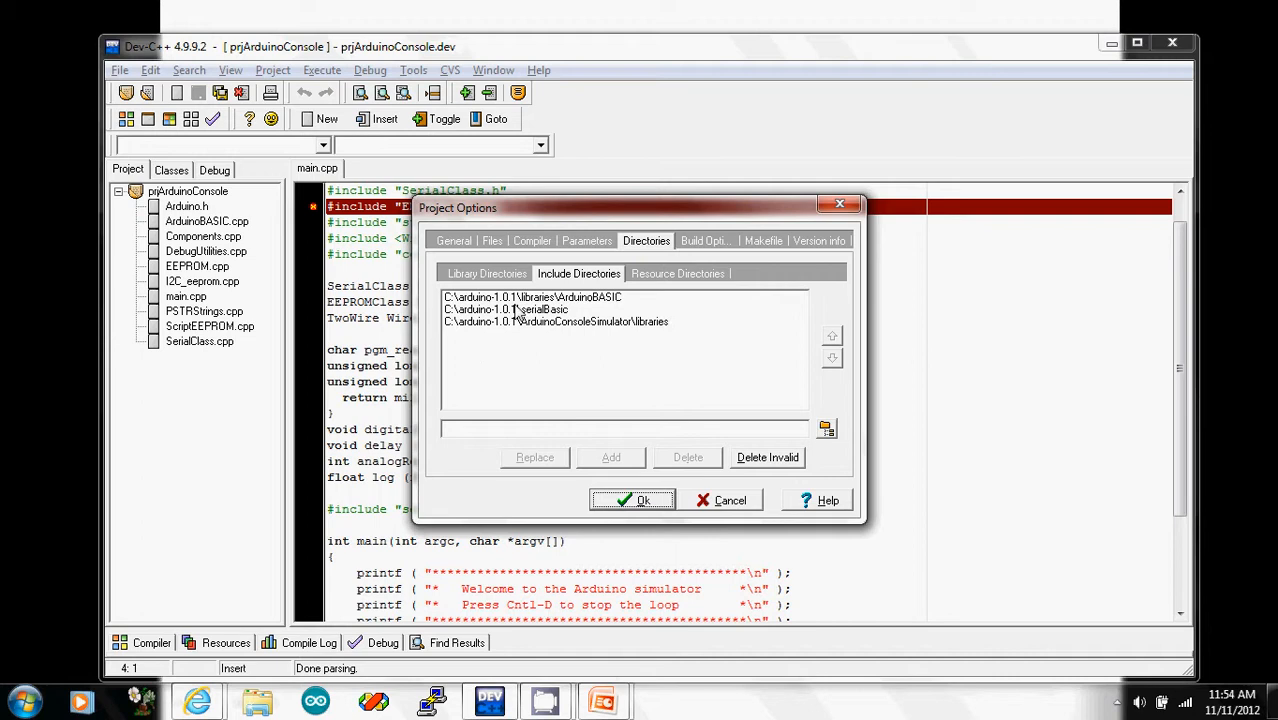
{"action": "mouse_move", "coordinate": [538, 324]}
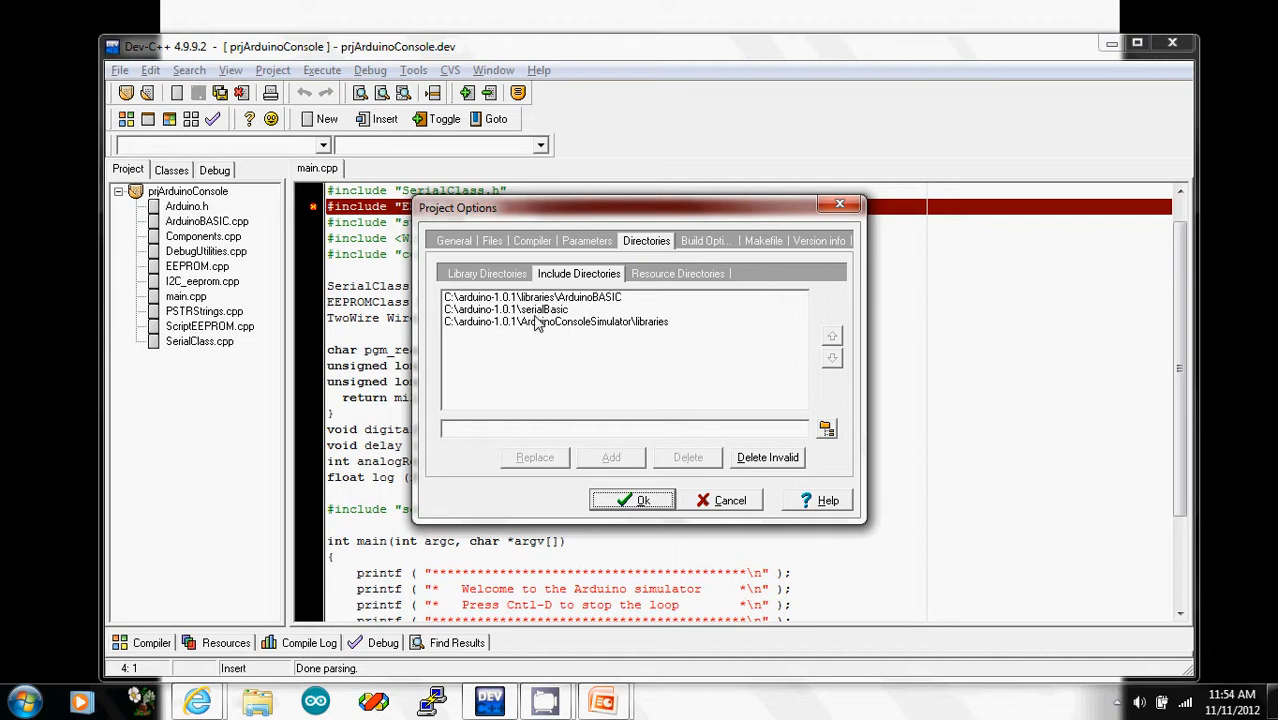
{"action": "mouse_move", "coordinate": [536, 318]}
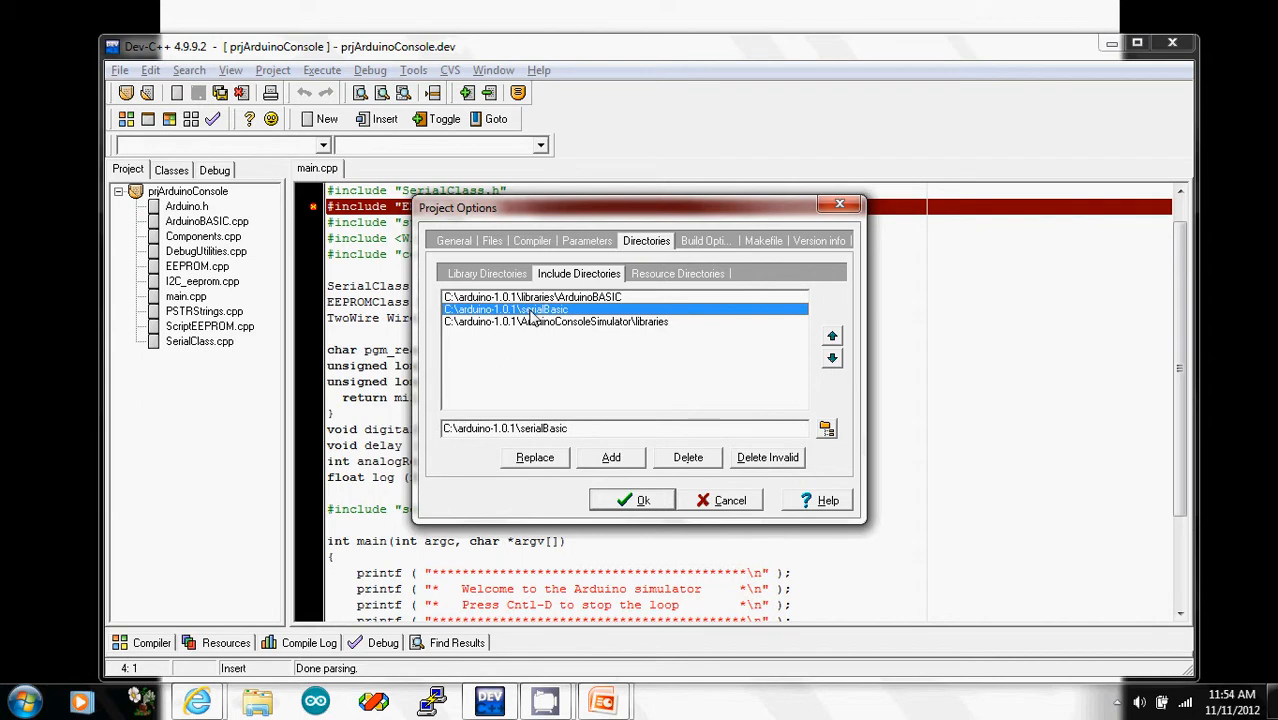
{"action": "mouse_move", "coordinate": [216, 278]}
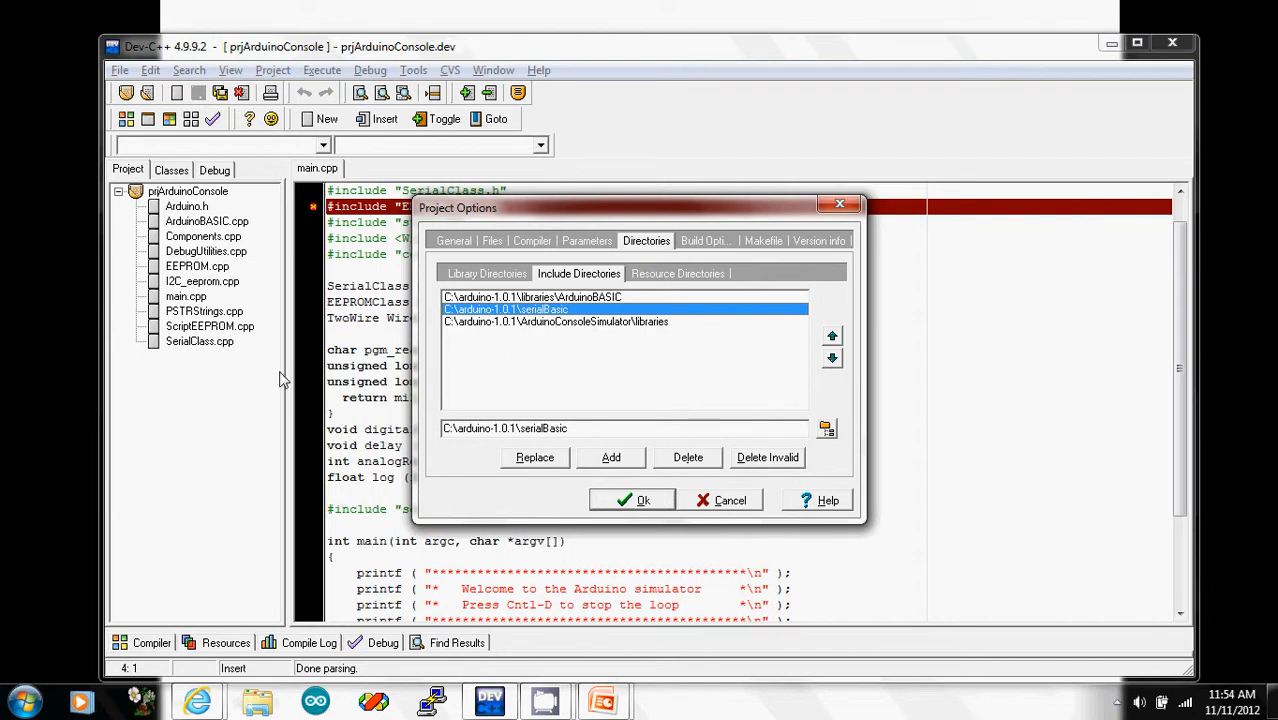
{"action": "mouse_move", "coordinate": [518, 346]}
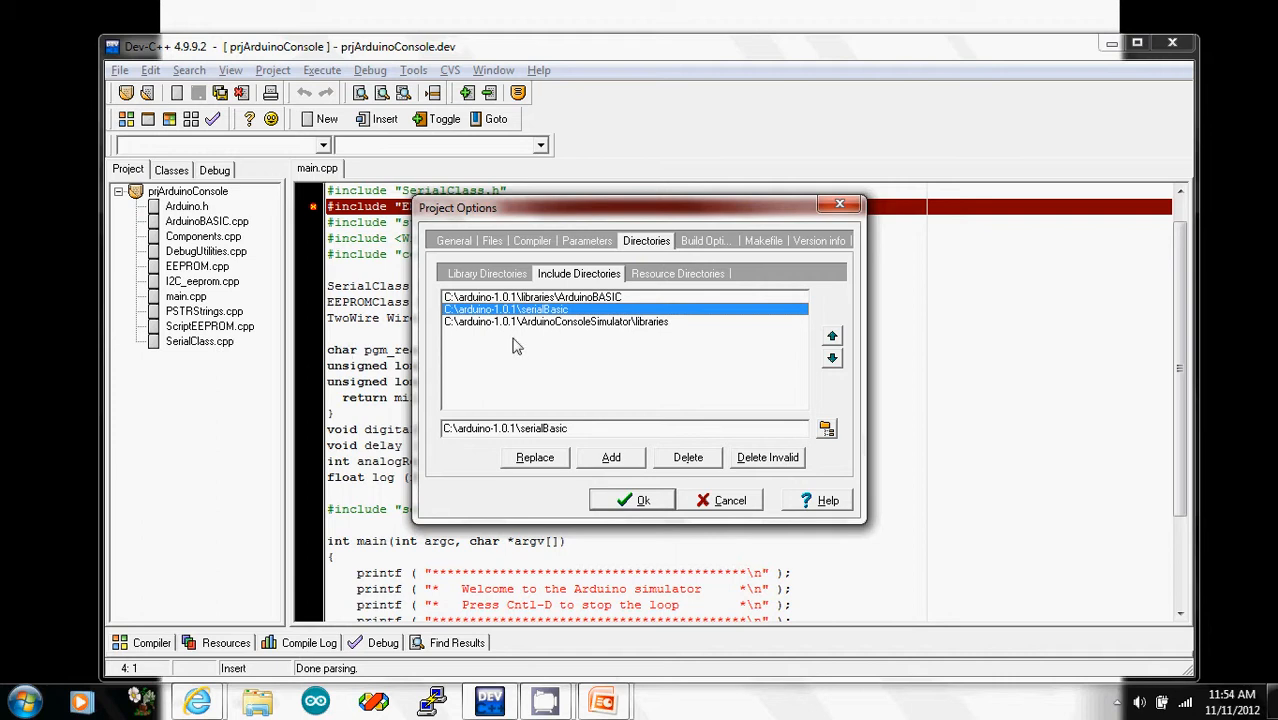
{"action": "left_click", "coordinate": [556, 320]}
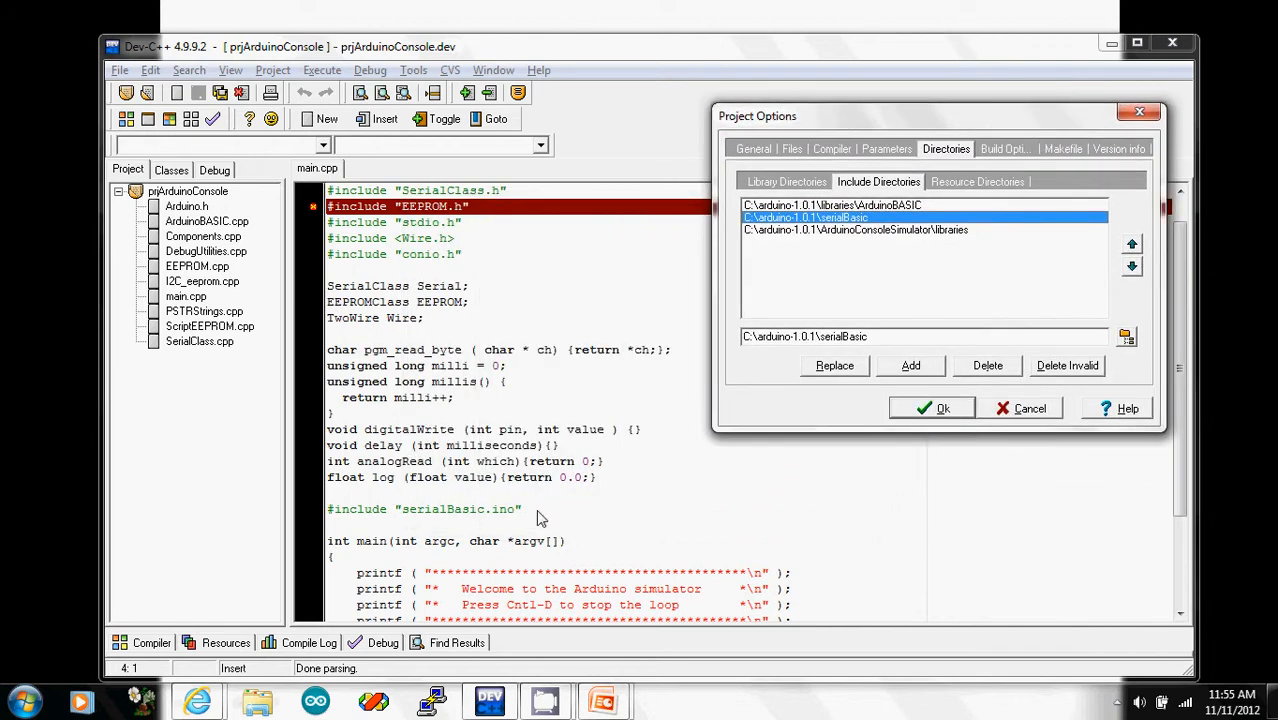
{"action": "mouse_move", "coordinate": [390, 180]}
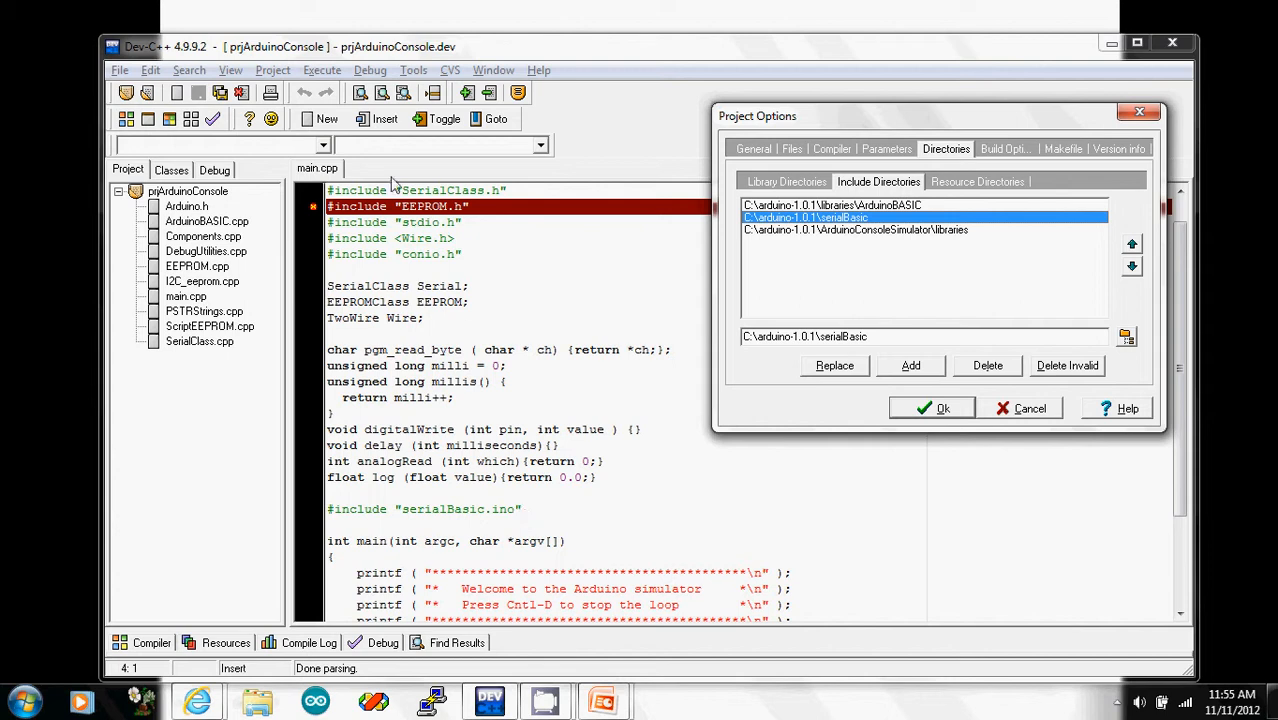
{"action": "mouse_move", "coordinate": [528, 520]}
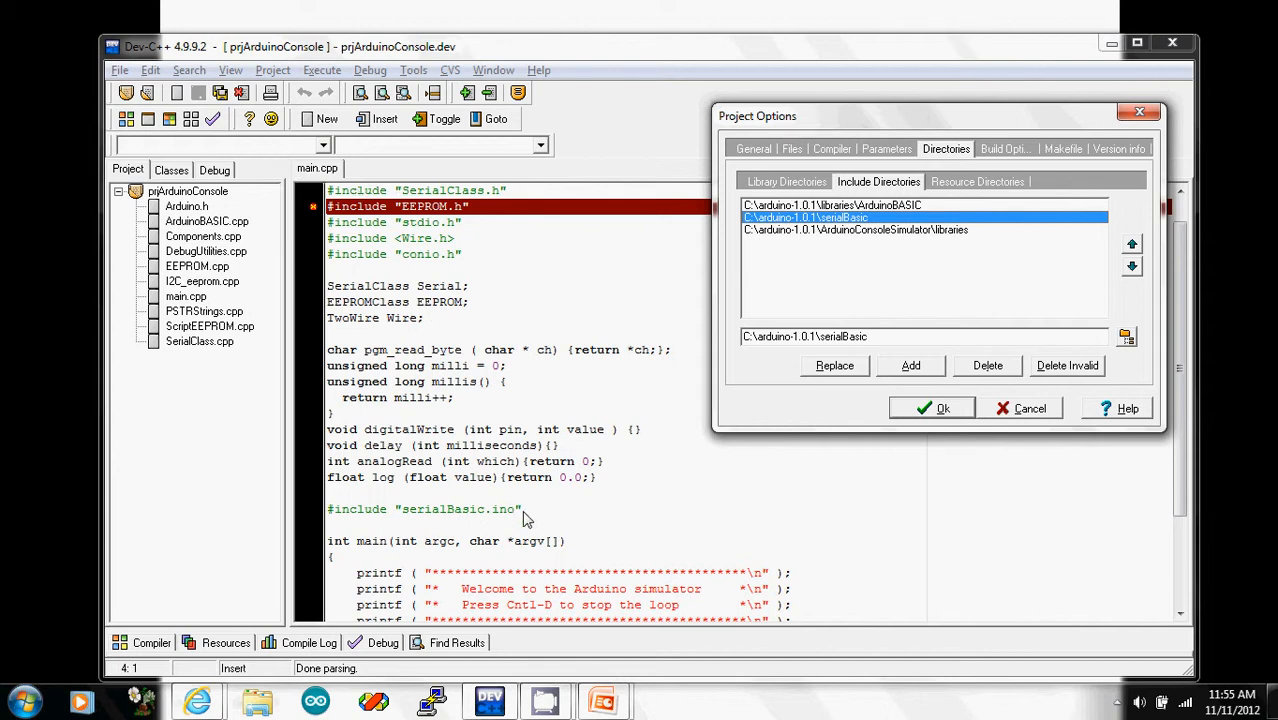
{"action": "mouse_move", "coordinate": [464, 516]}
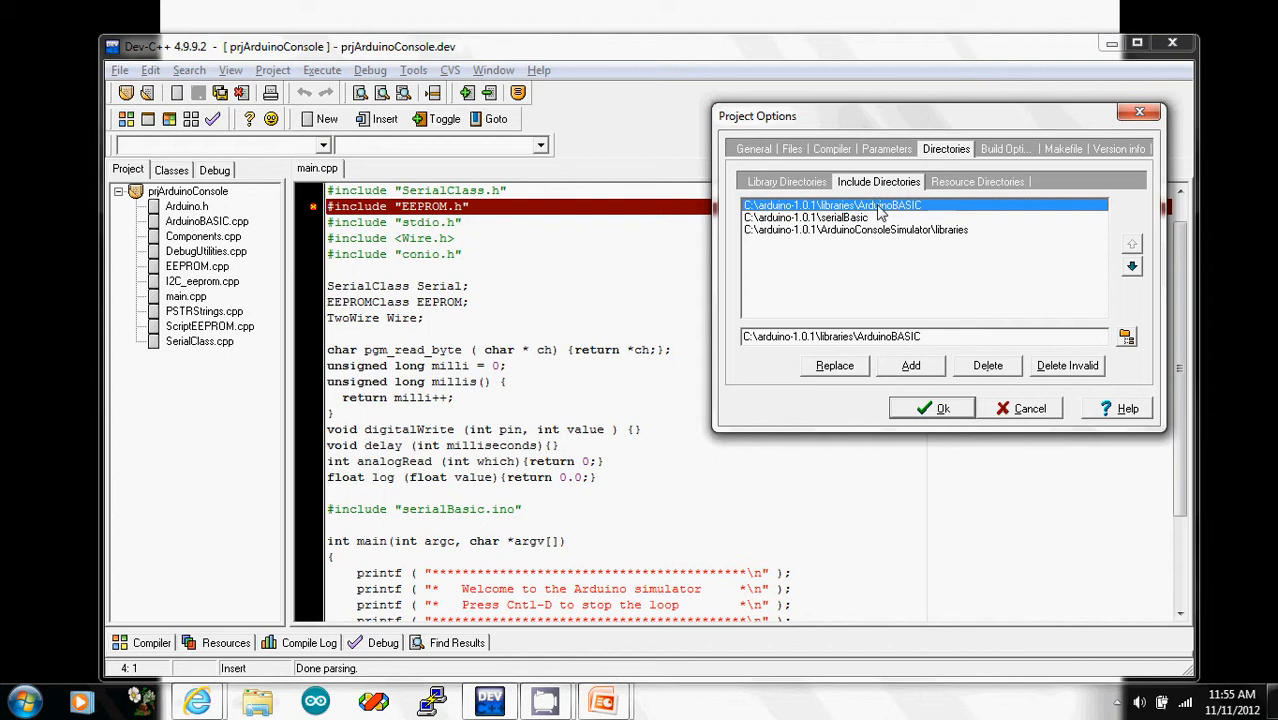
{"action": "mouse_move", "coordinate": [876, 212]}
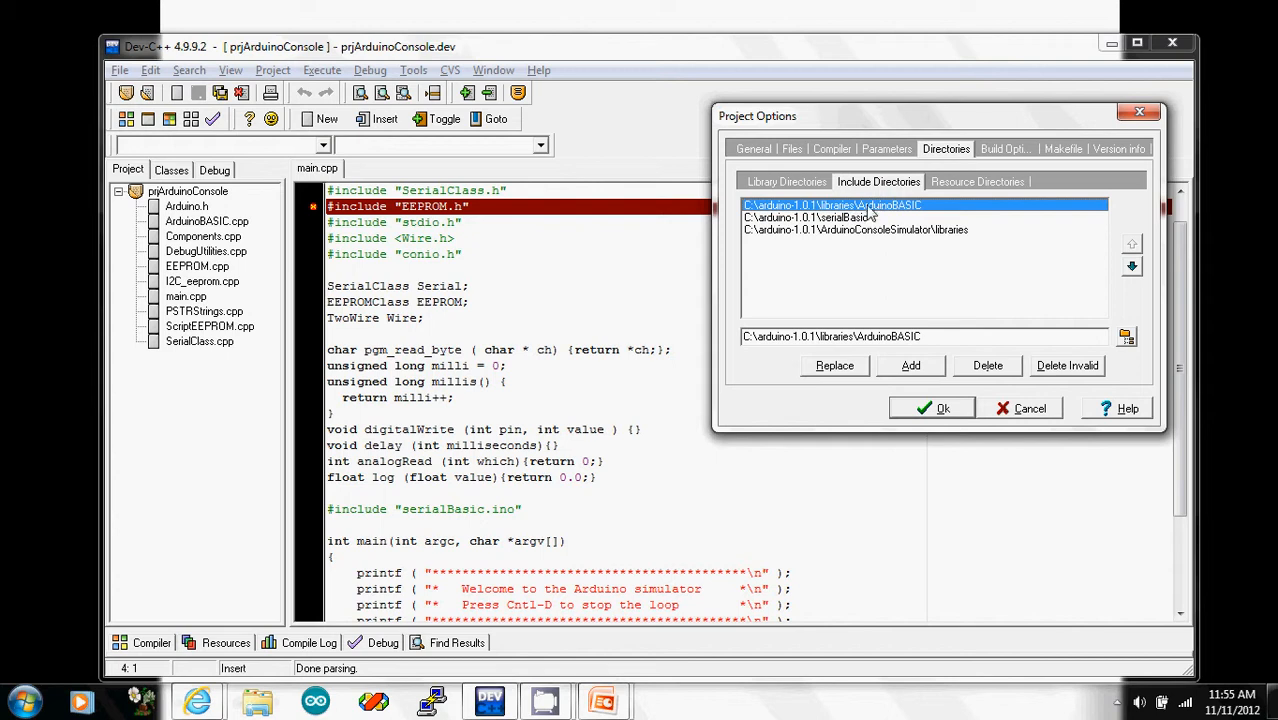
{"action": "mouse_move", "coordinate": [884, 240]}
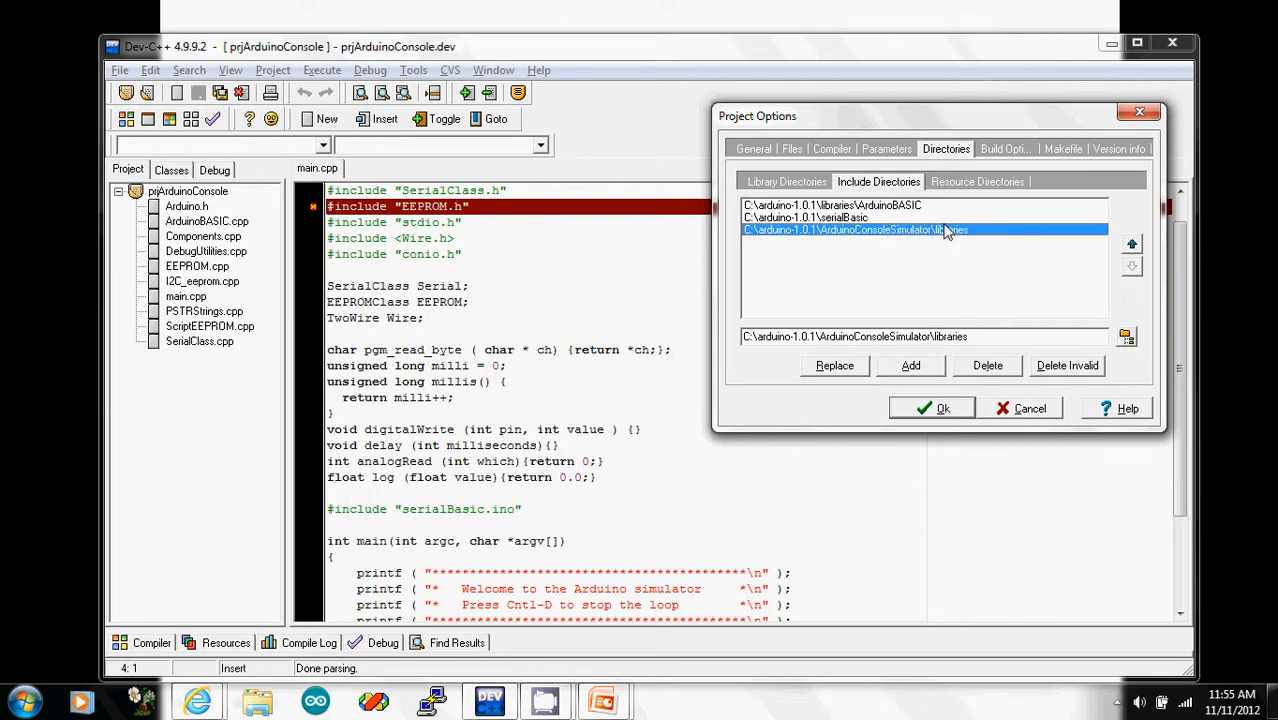
{"action": "mouse_move", "coordinate": [930, 238]}
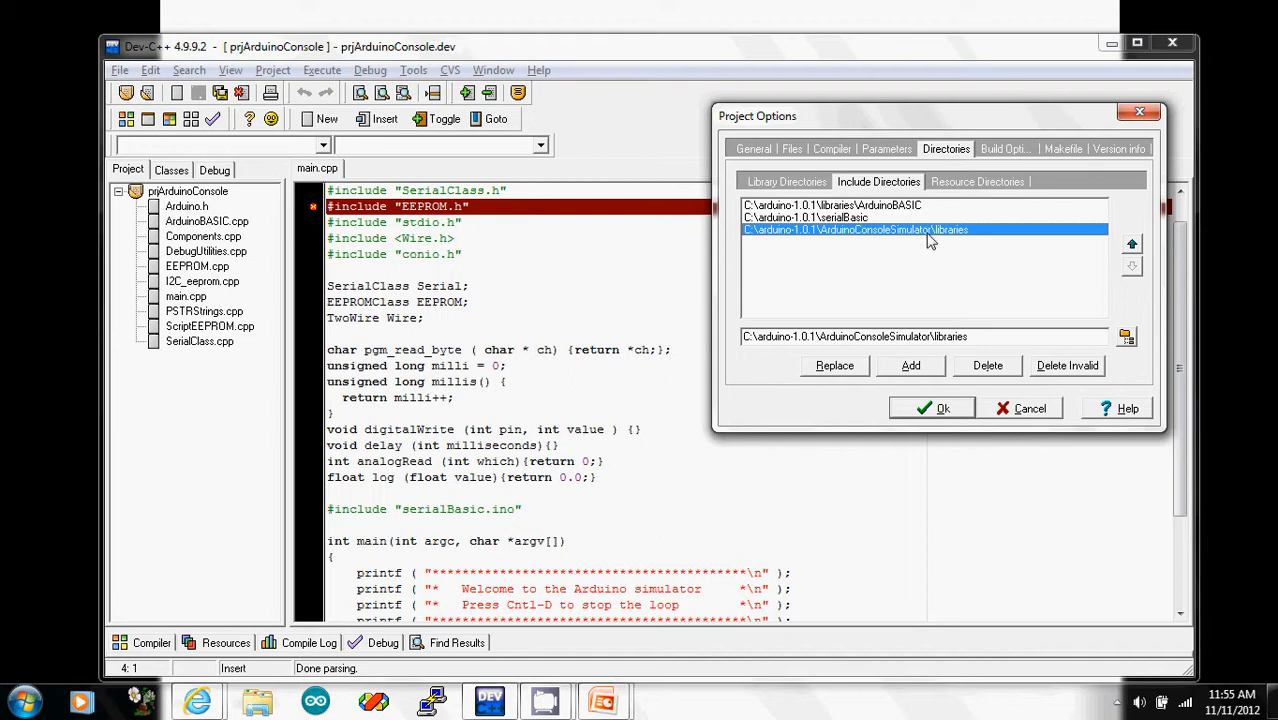
{"action": "mouse_move", "coordinate": [870, 272]}
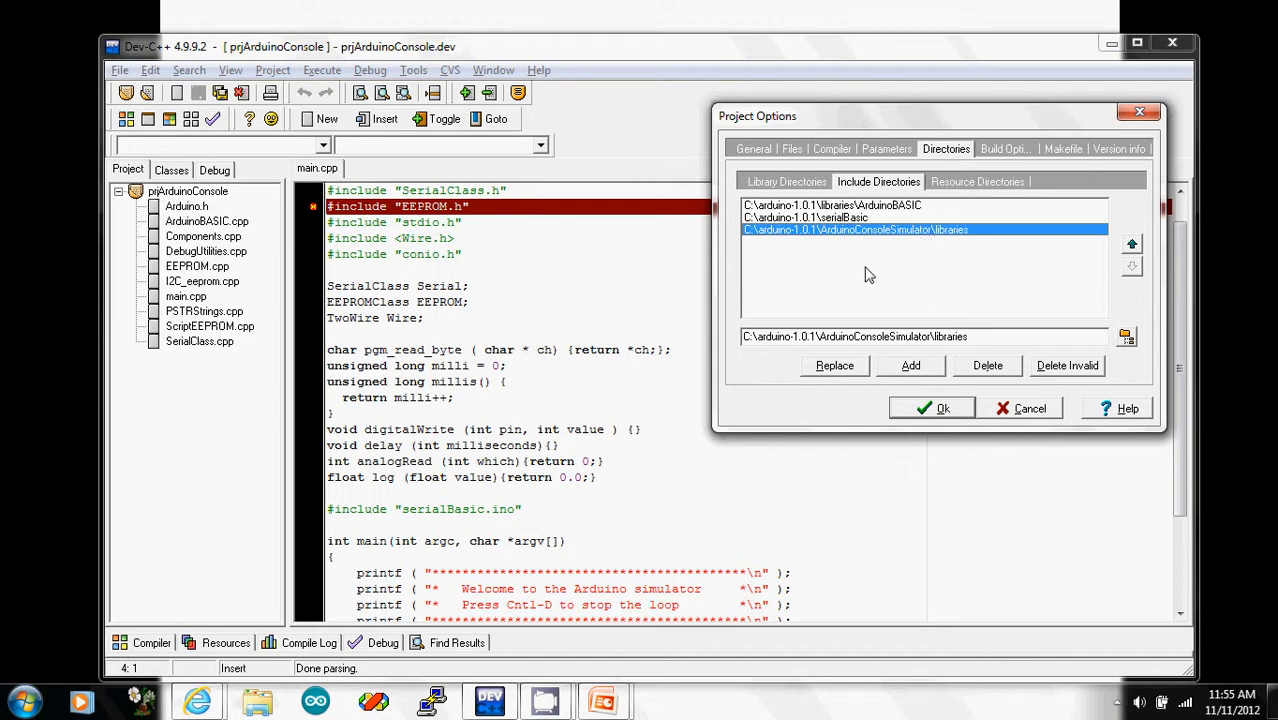
{"action": "mouse_move", "coordinate": [844, 280]}
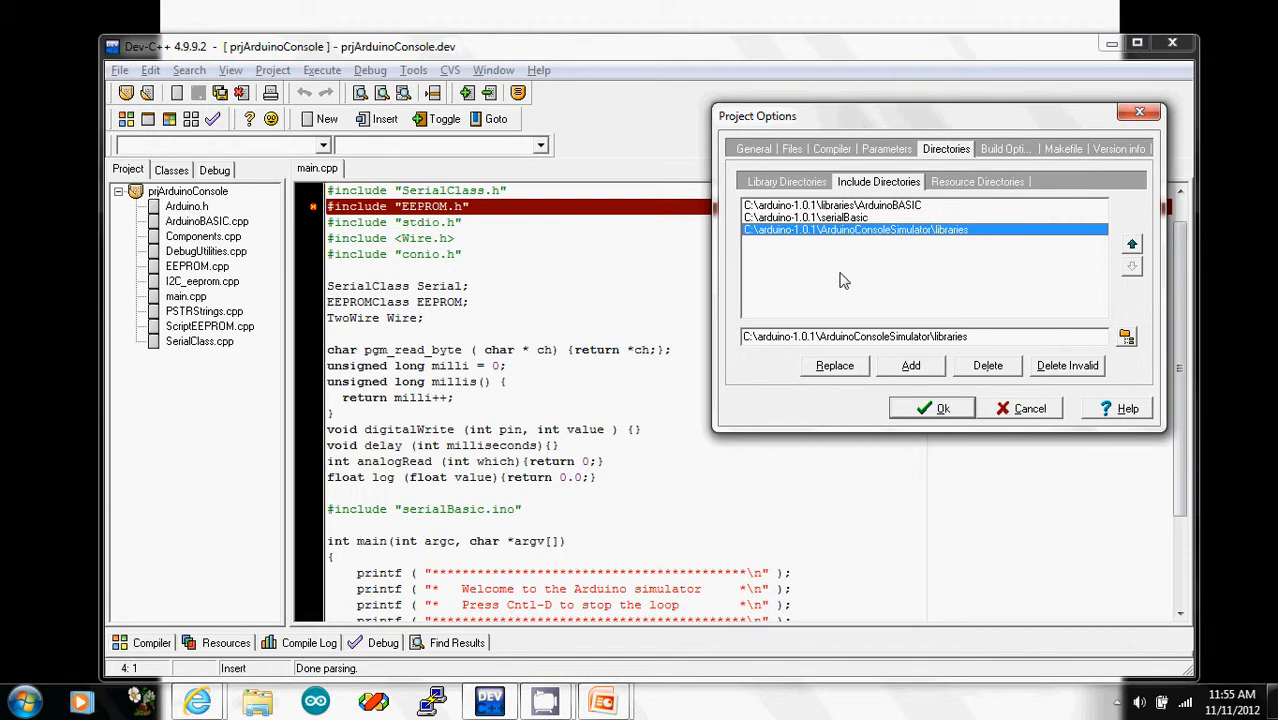
{"action": "mouse_move", "coordinate": [880, 292]}
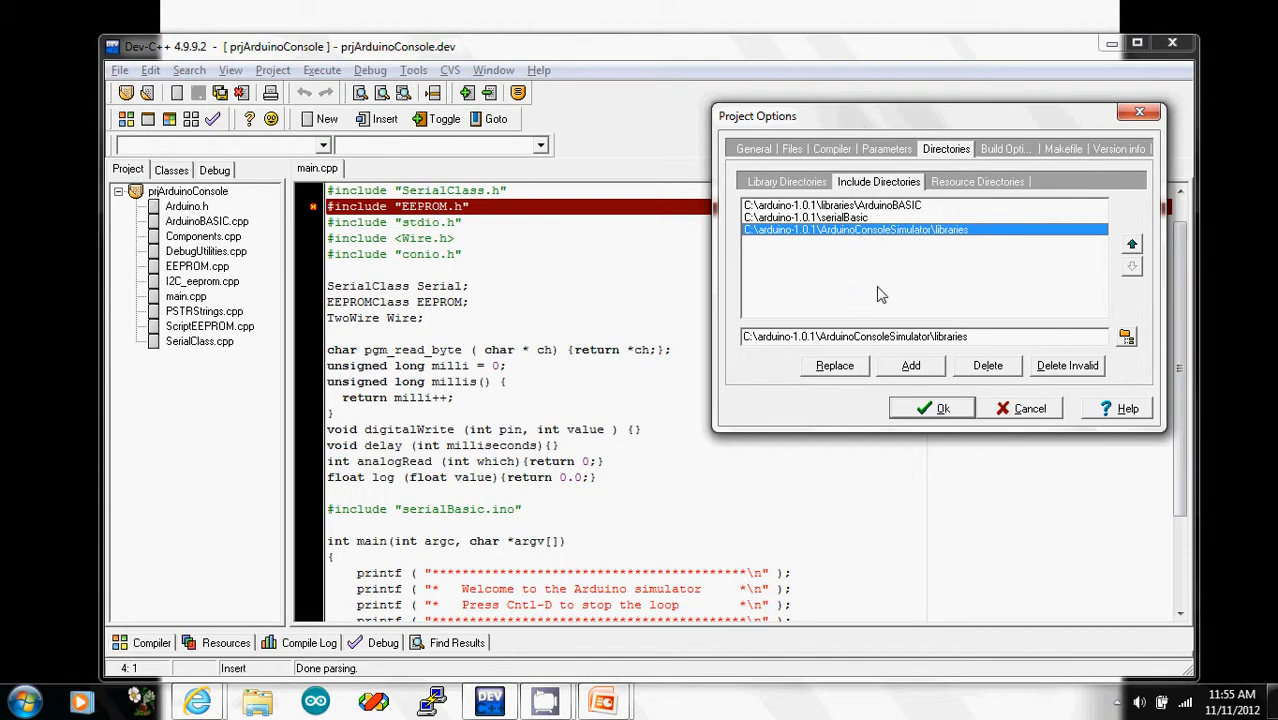
{"action": "mouse_move", "coordinate": [852, 244]}
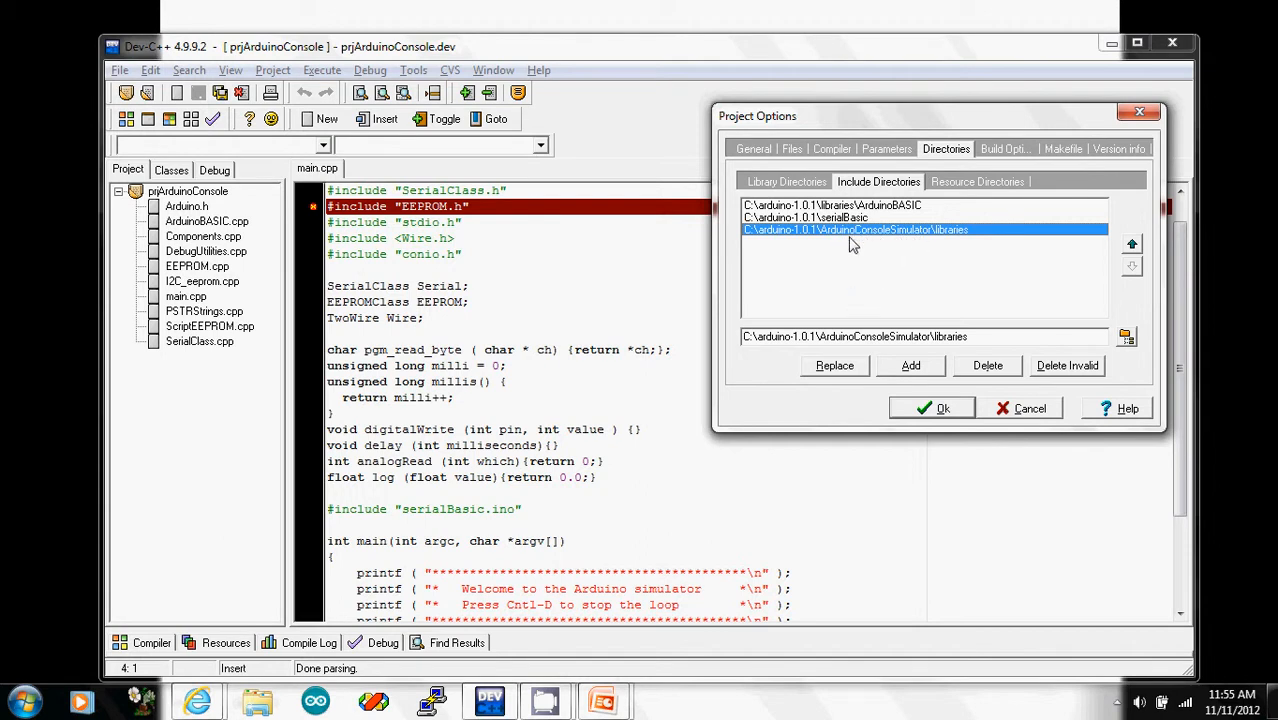
{"action": "mouse_move", "coordinate": [864, 248]}
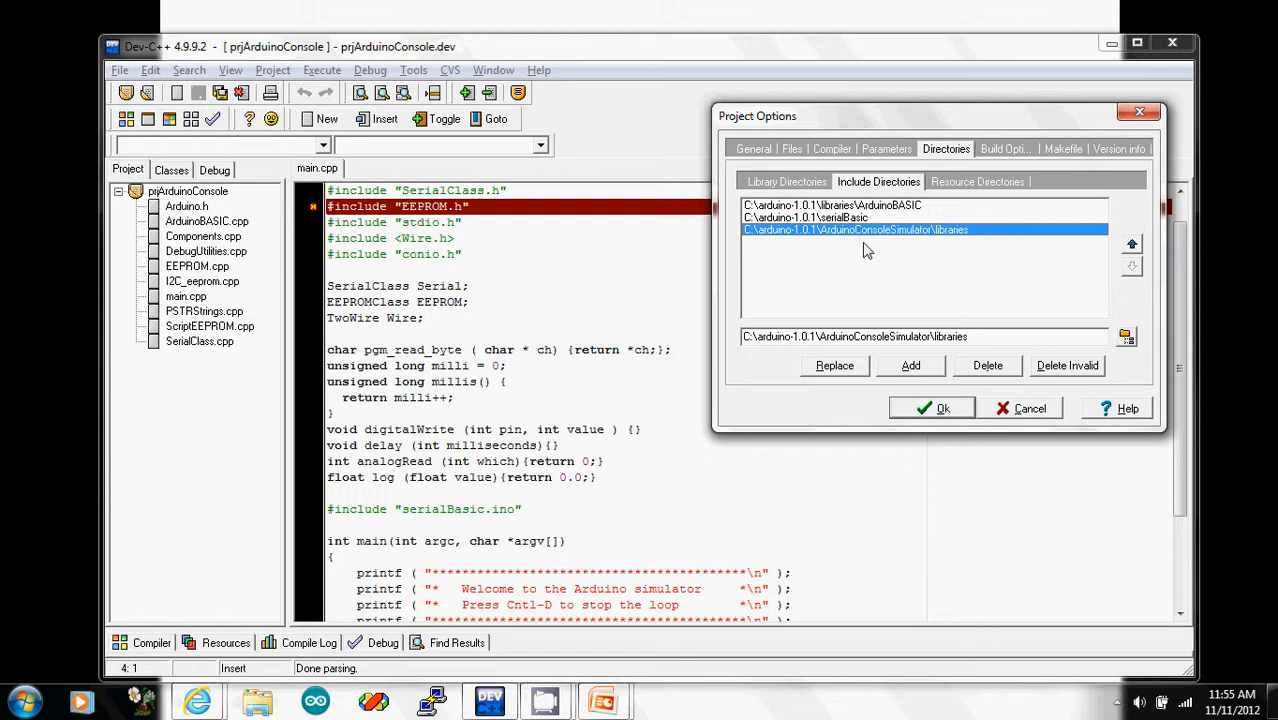
{"action": "mouse_move", "coordinate": [858, 248]}
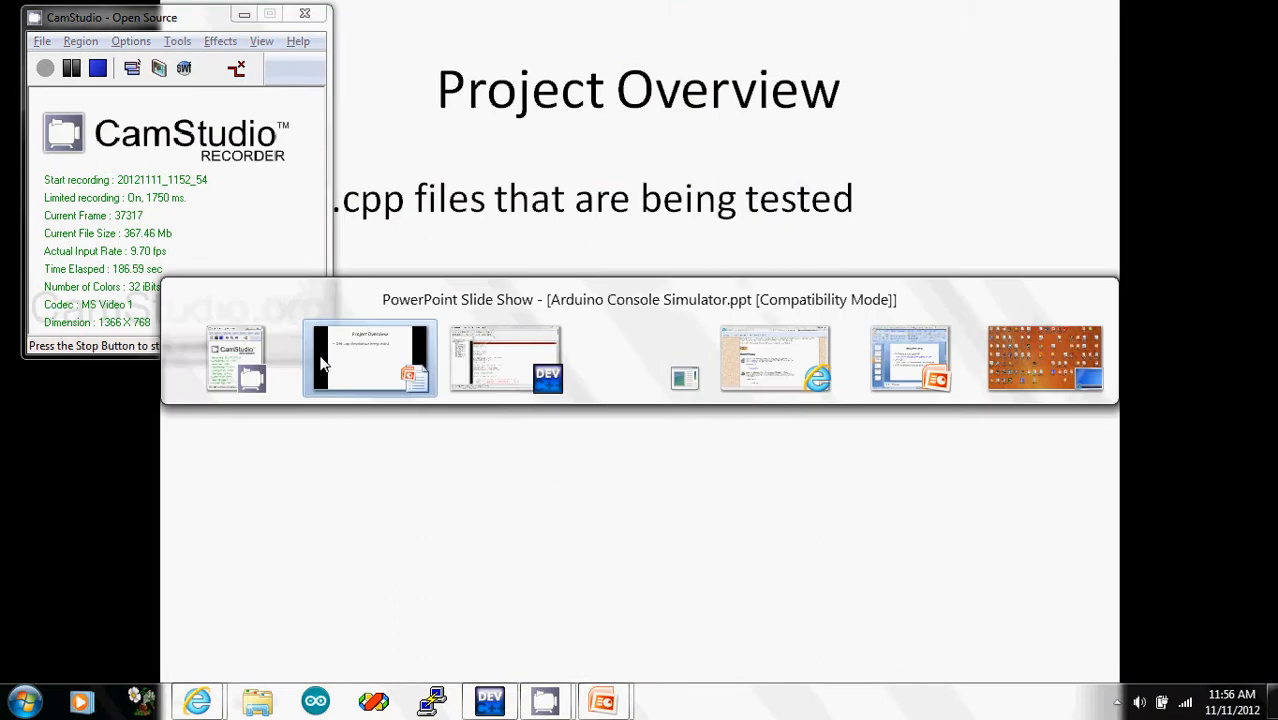
Step: Add ArduinoBASIC.cpp and the other sketch .cpp files from the ArduinoBASIC folder to the project
{"action": "left_click", "coordinate": [504, 358]}
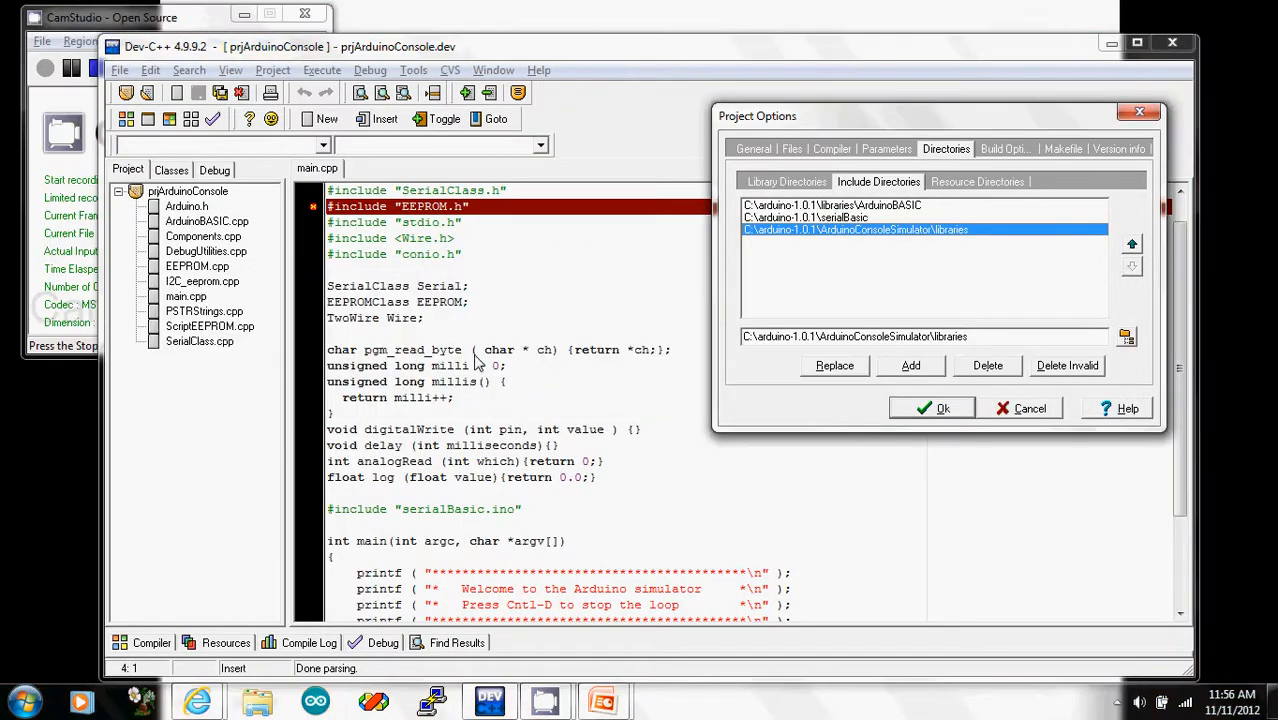
{"action": "mouse_move", "coordinate": [1130, 232]}
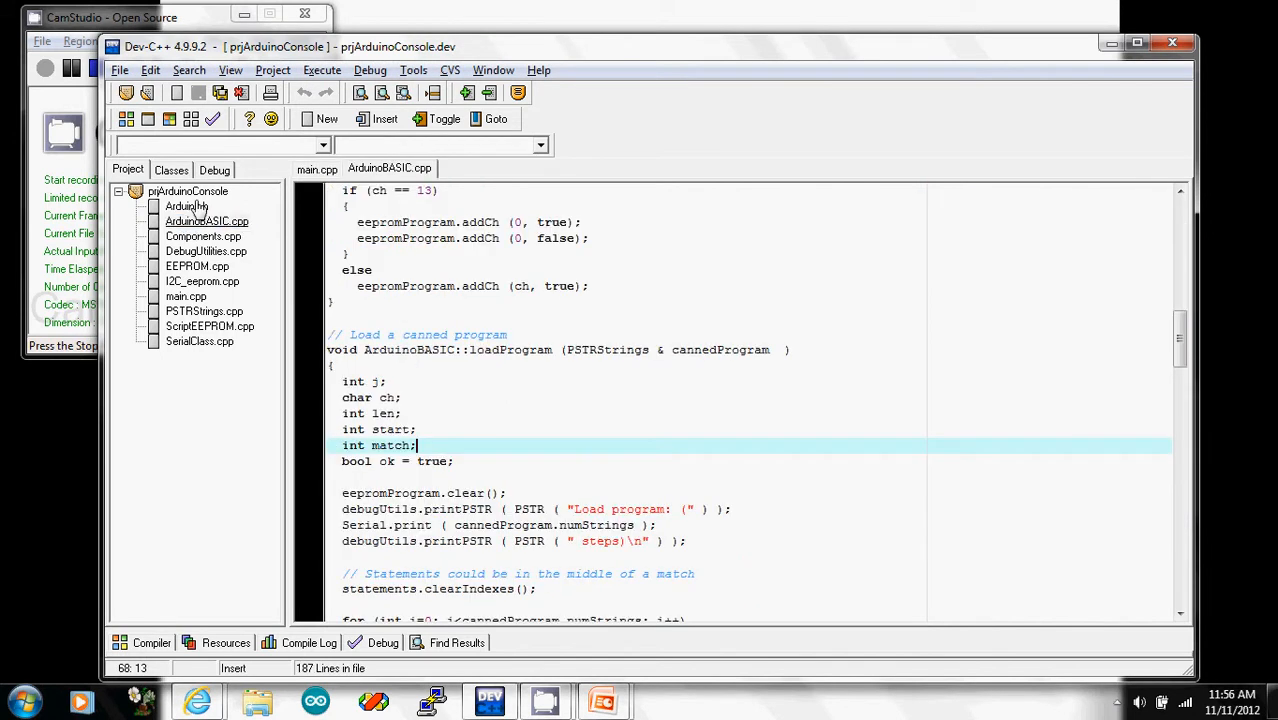
{"action": "left_click", "coordinate": [188, 192]}
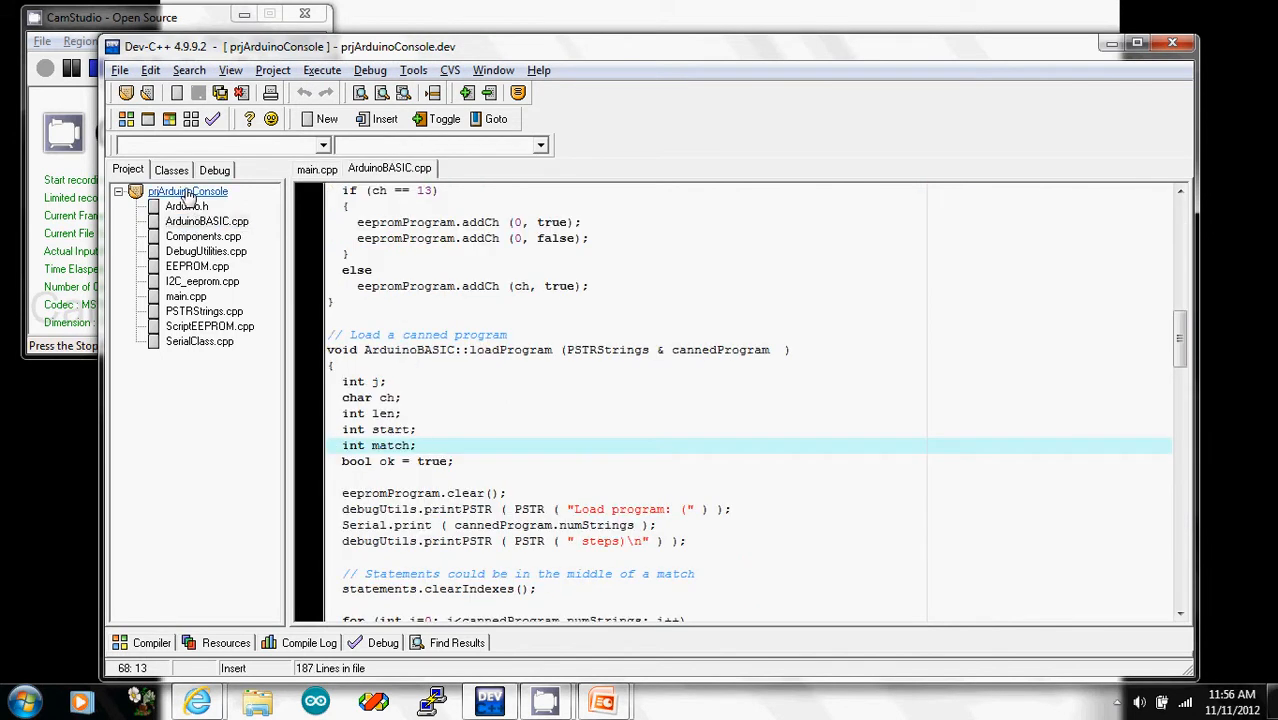
{"action": "left_click", "coordinate": [272, 70]}
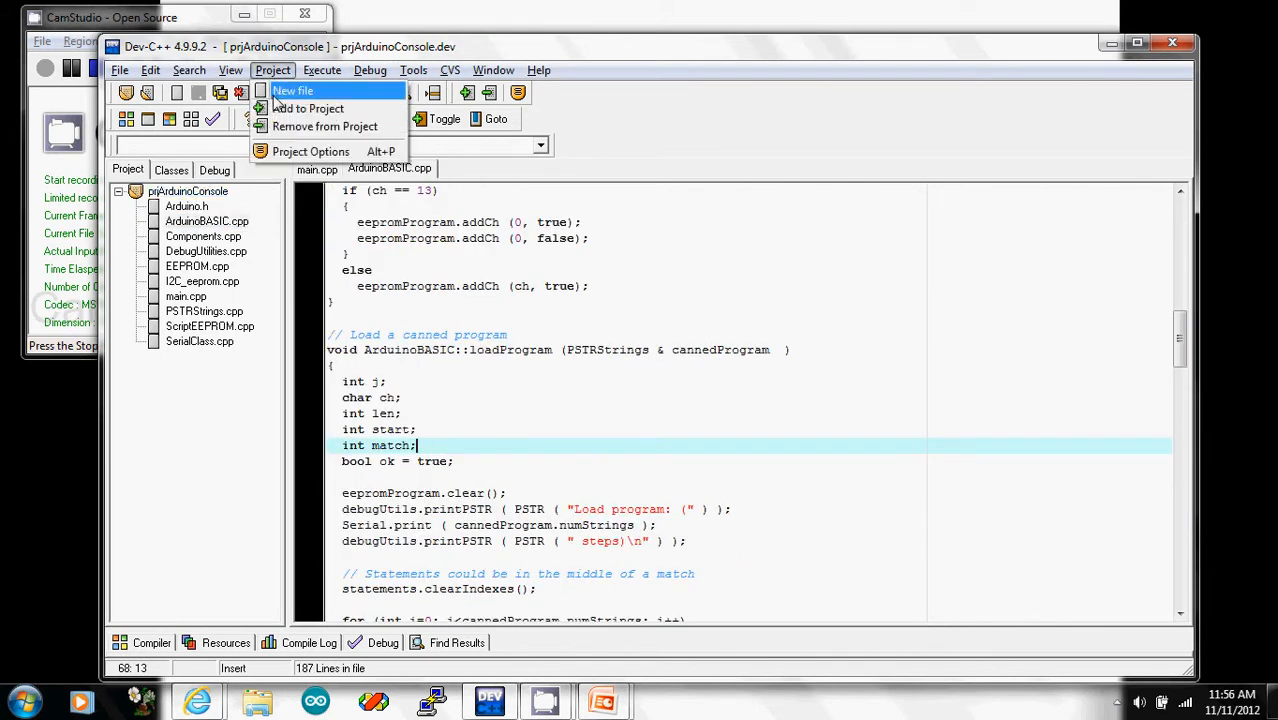
{"action": "left_click", "coordinate": [308, 108]}
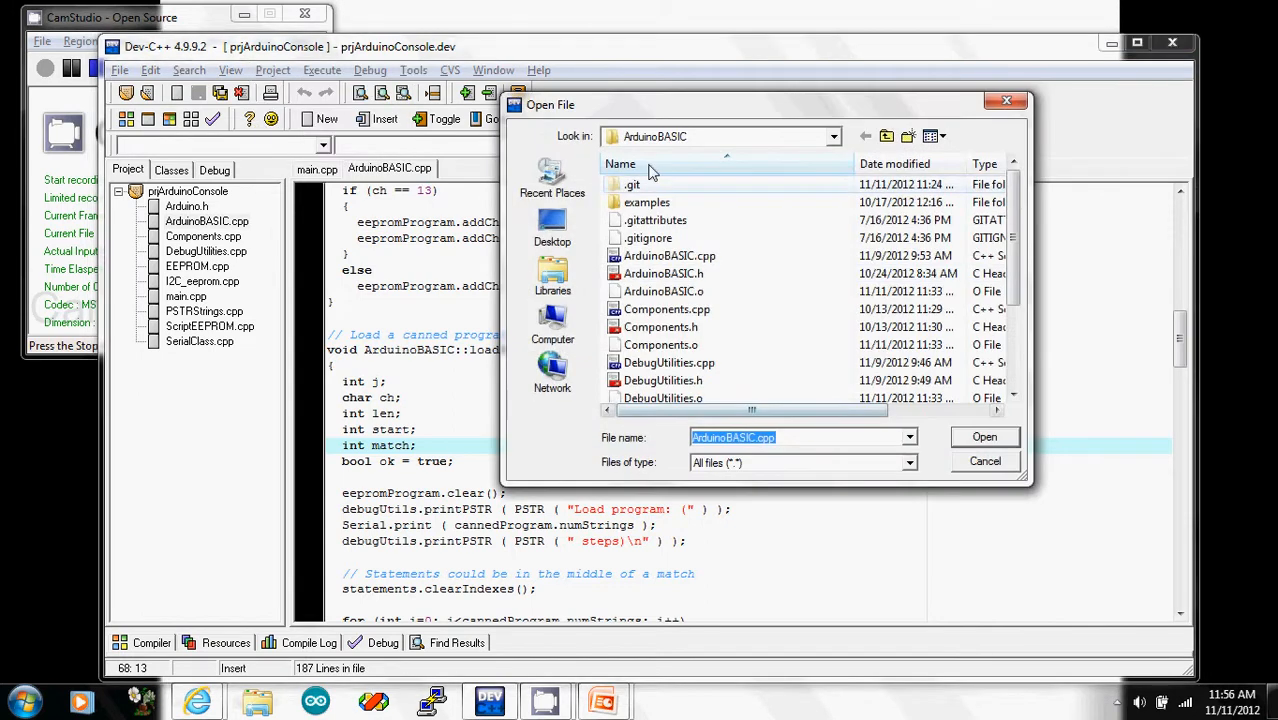
{"action": "left_click", "coordinate": [668, 256]}
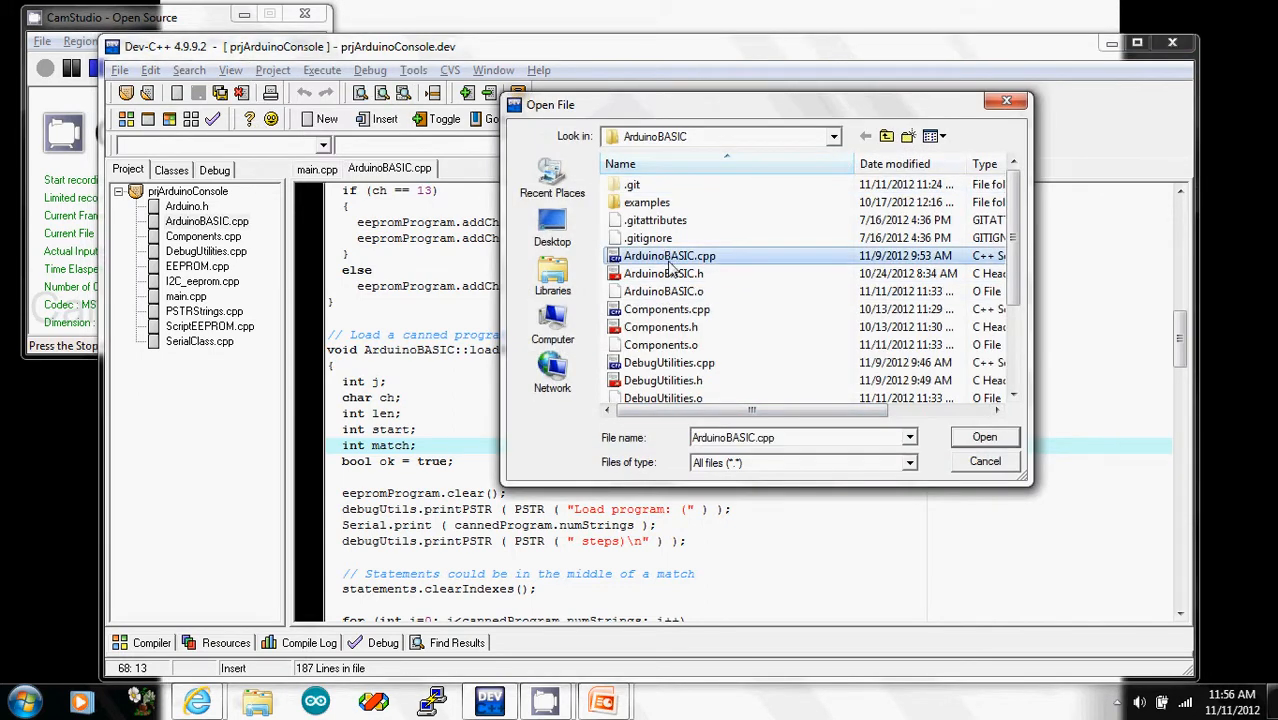
{"action": "left_click", "coordinate": [666, 308]}
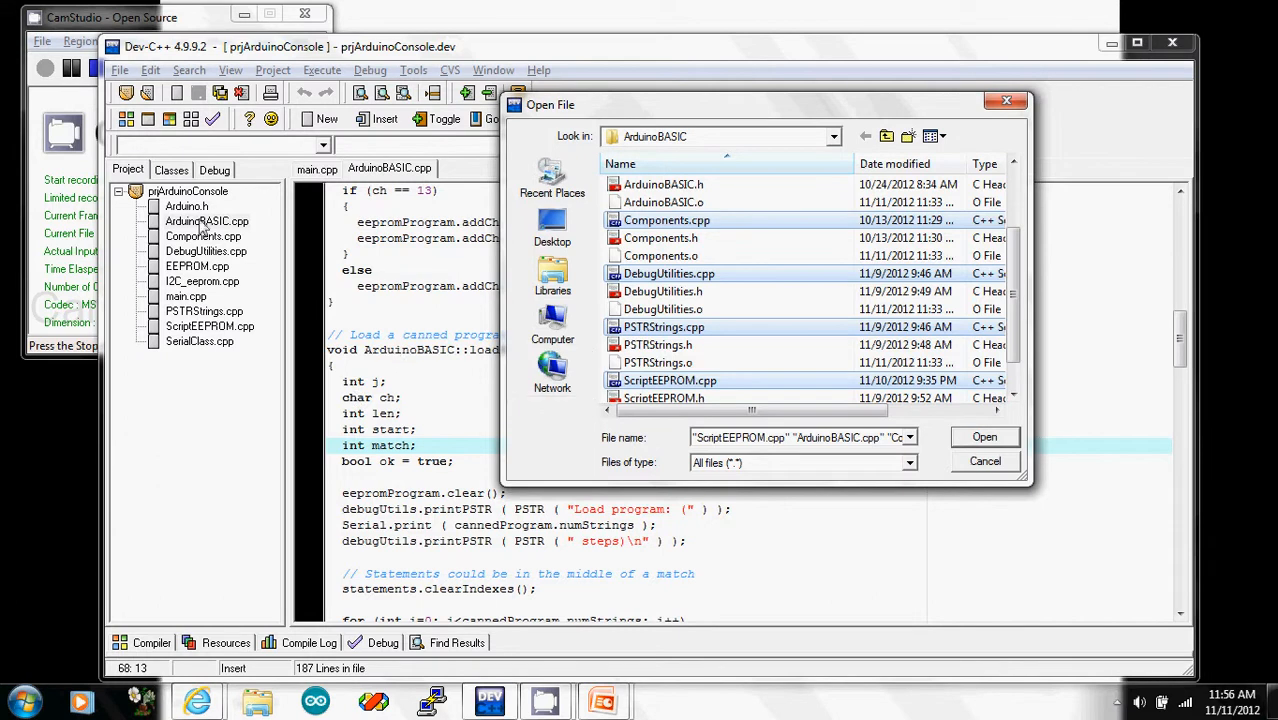
{"action": "mouse_move", "coordinate": [1008, 102]}
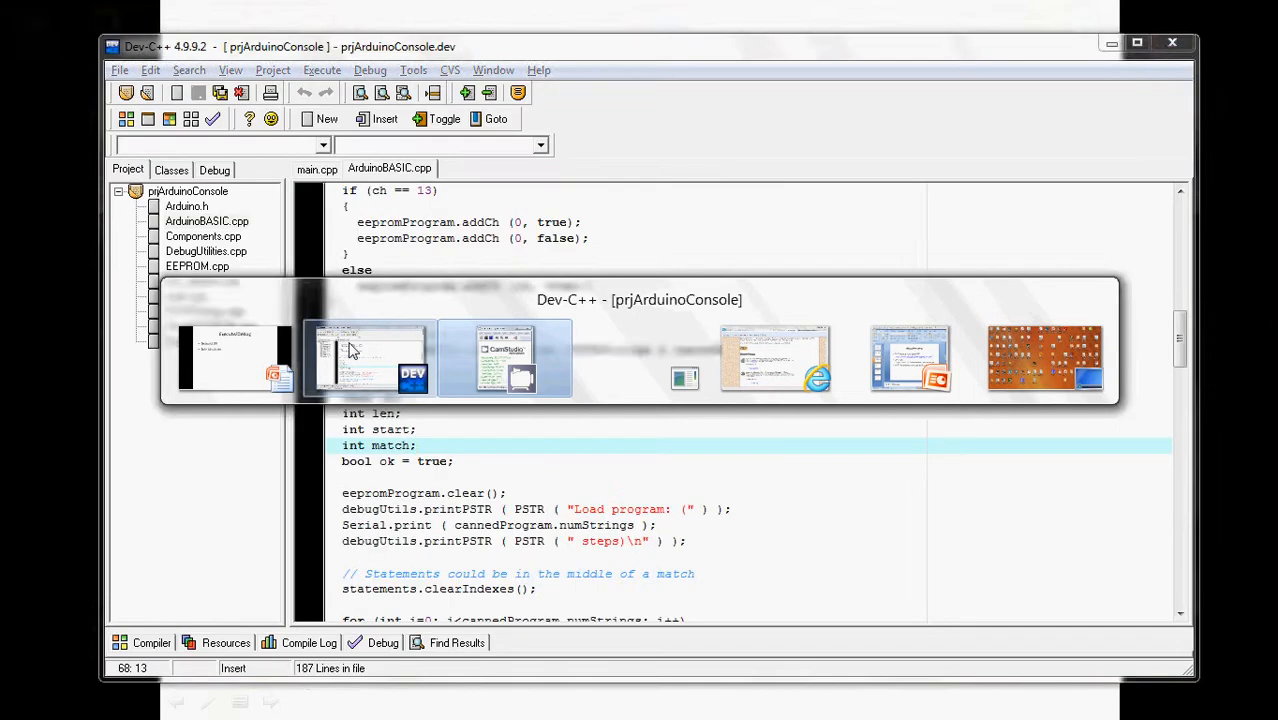
Step: Compile prjArduinoConsole with zero errors, then compile and run it so the console reports test completed
{"action": "left_click", "coordinate": [272, 70]}
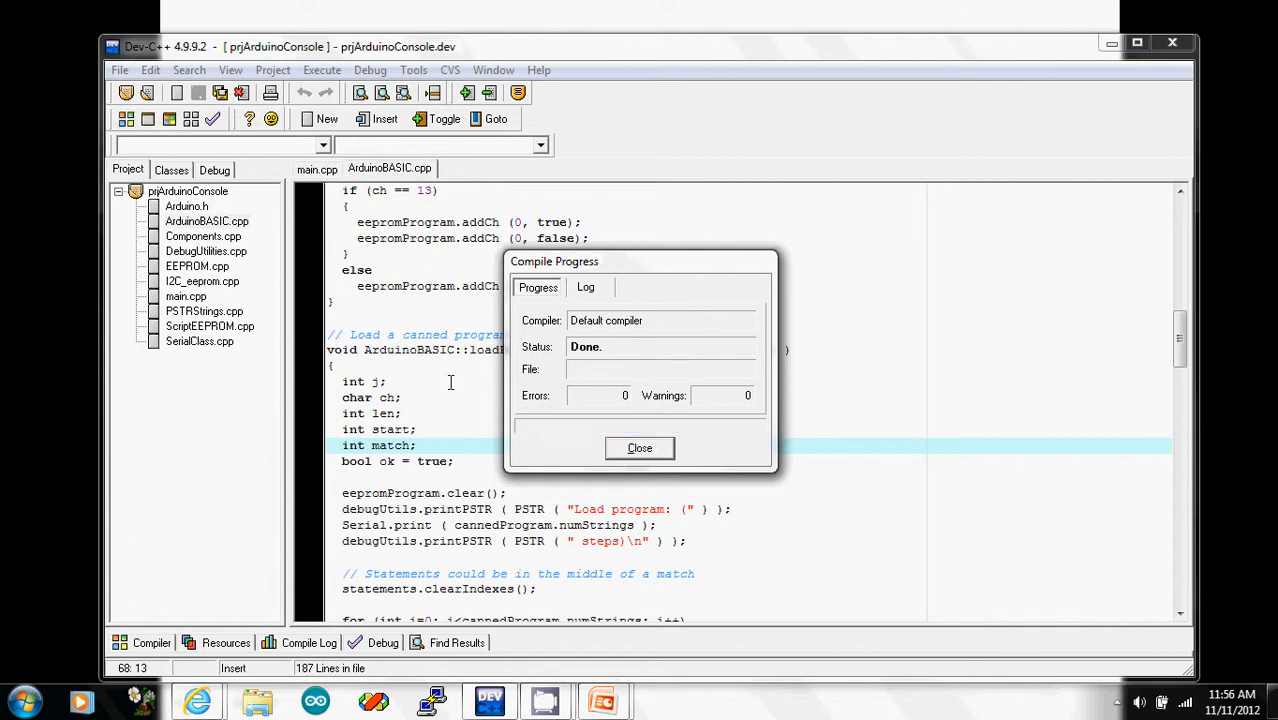
{"action": "left_click", "coordinate": [322, 70]}
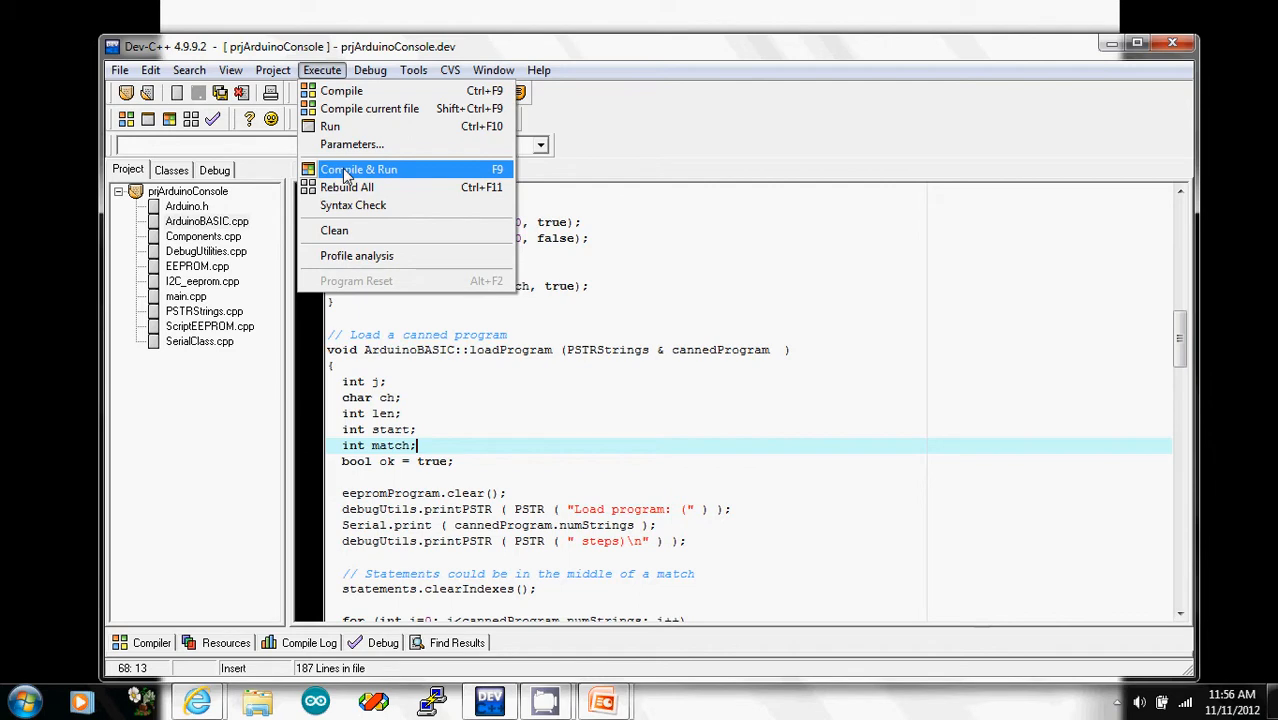
{"action": "left_click", "coordinate": [358, 168]}
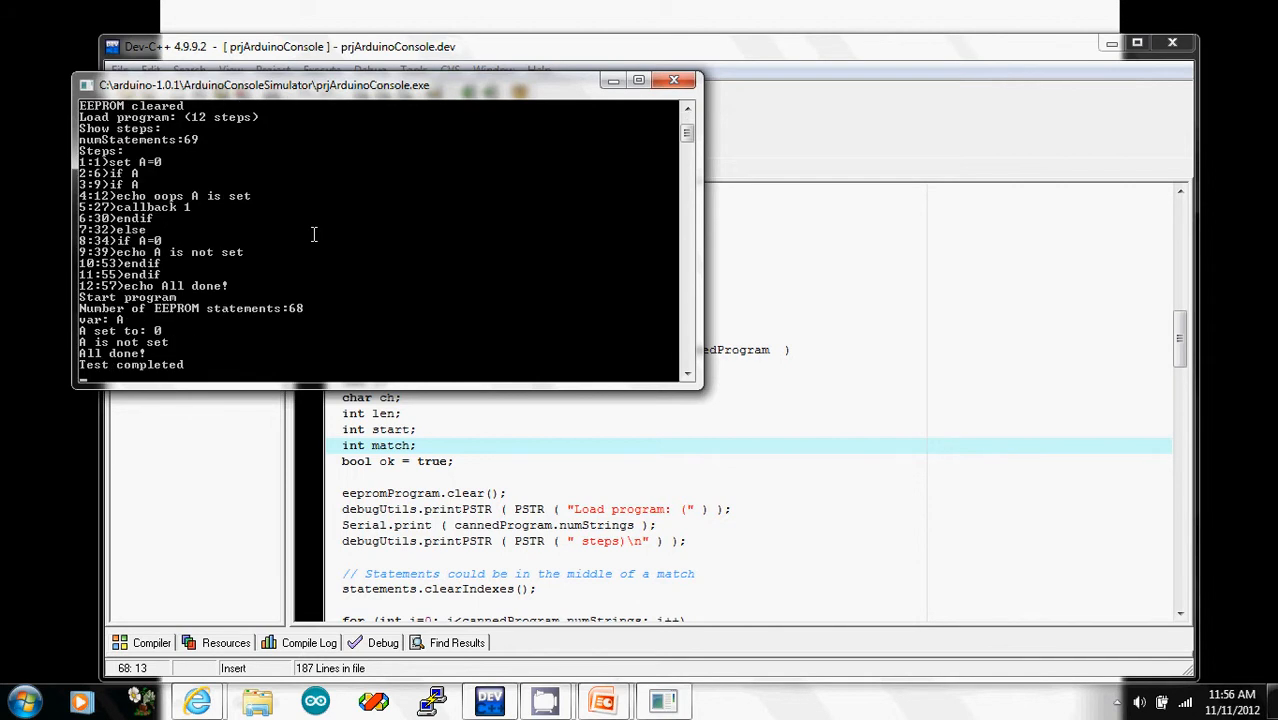
{"action": "mouse_move", "coordinate": [578, 572]}
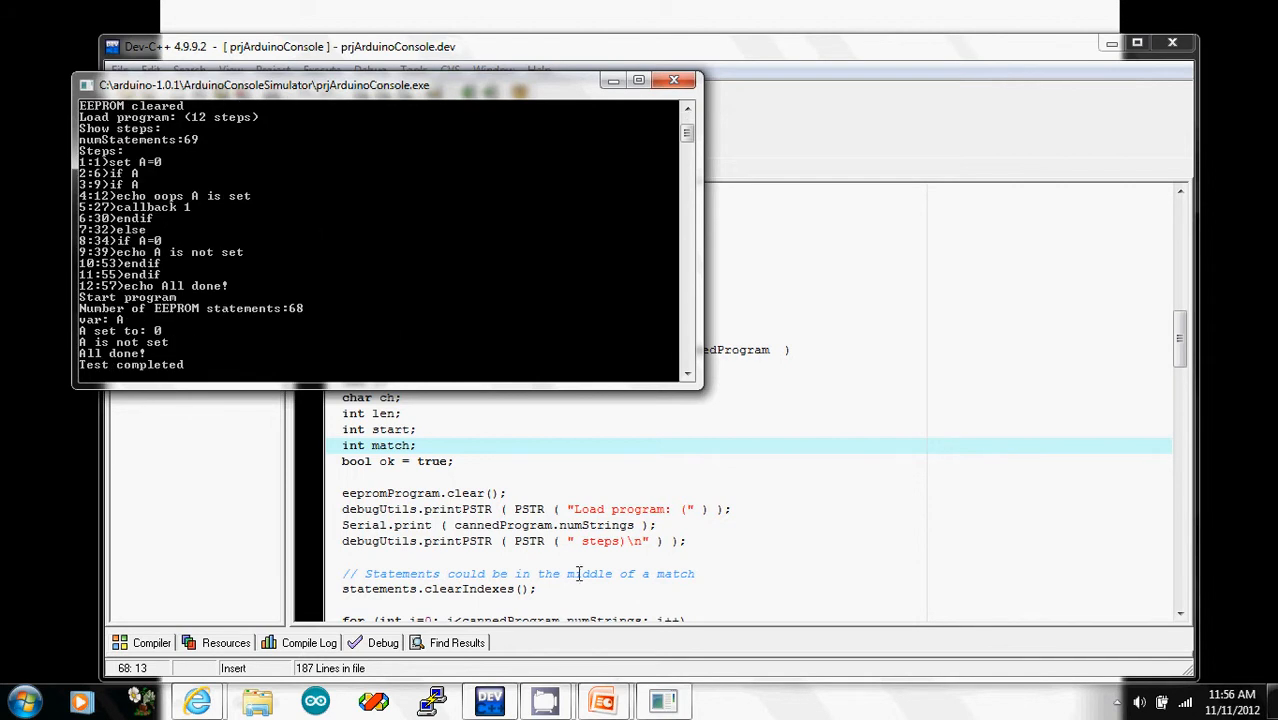
{"action": "mouse_move", "coordinate": [730, 212]}
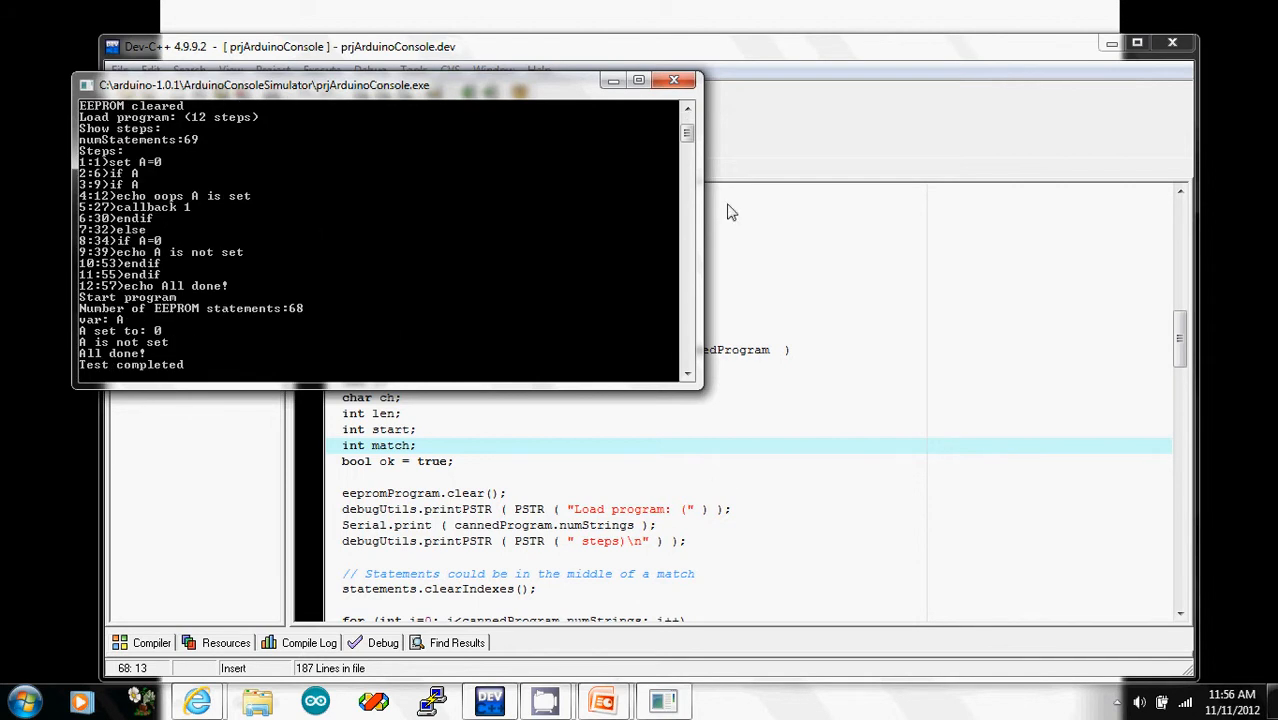
Step: In ScriptEEPROM.cpp, place a breakpoint on the if (debugThis) line
{"action": "left_click", "coordinate": [674, 80]}
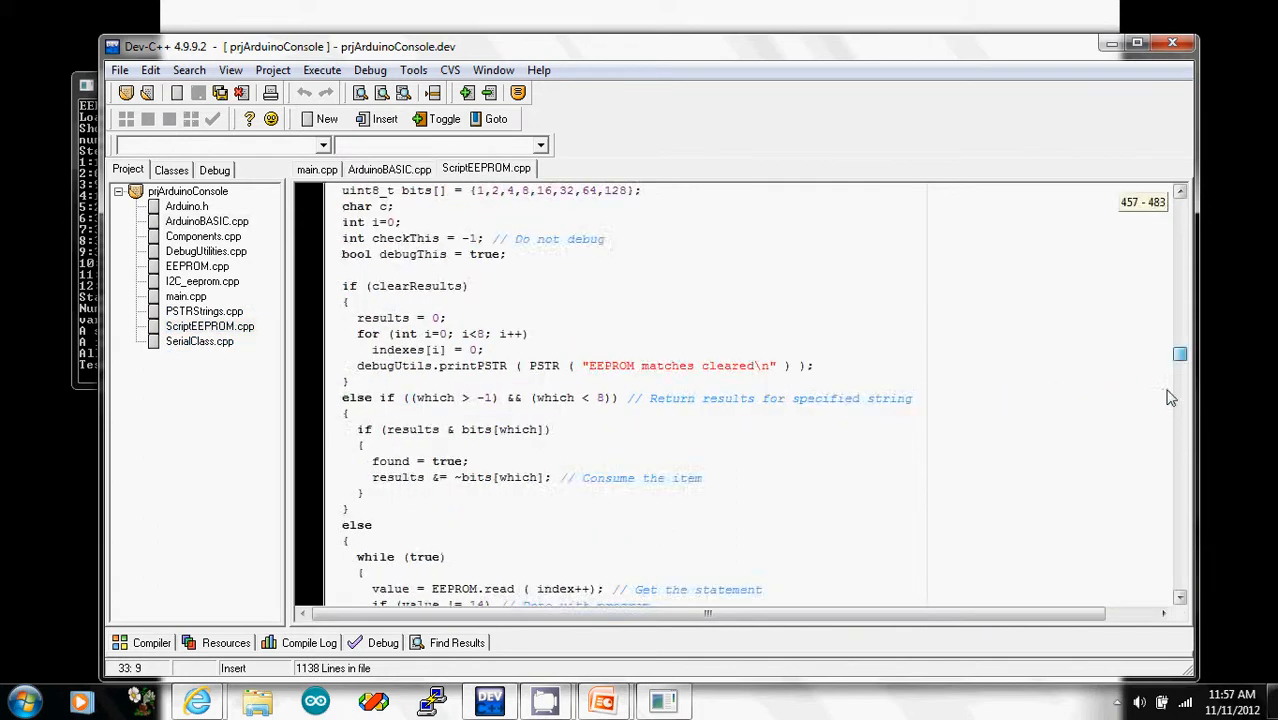
{"action": "scroll", "scroll_direction": "down", "scroll_amount": 3}
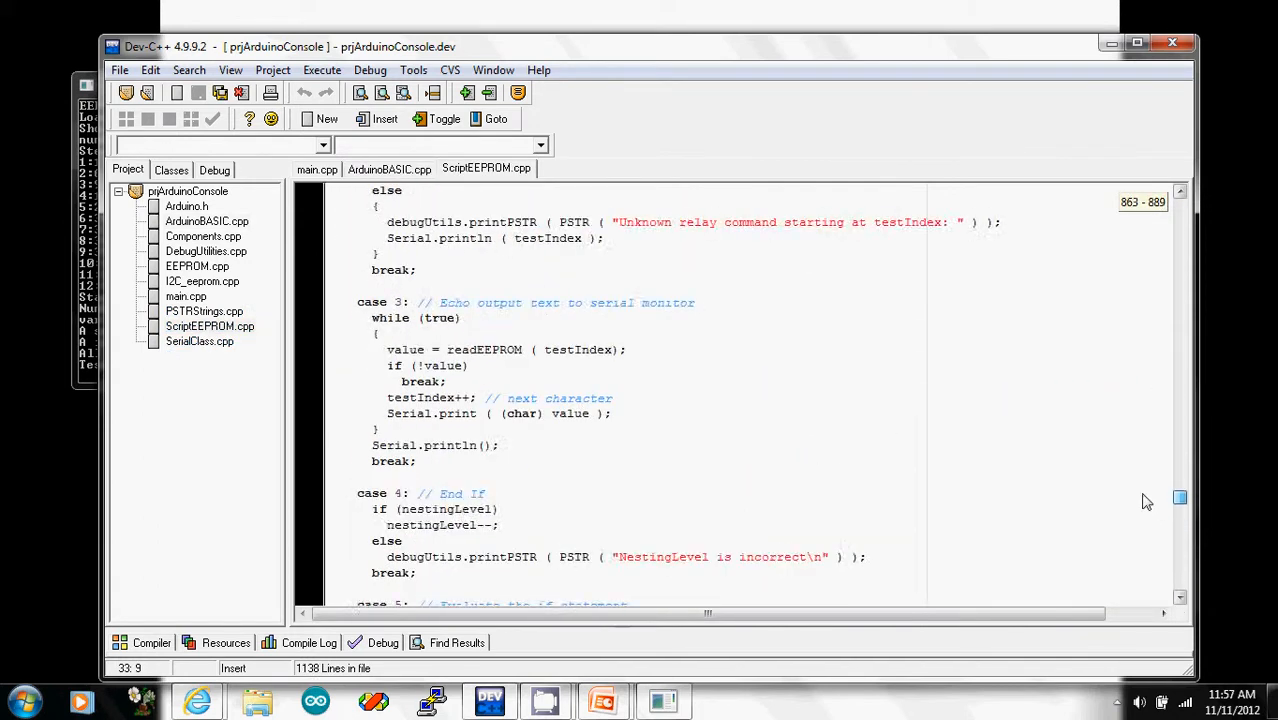
{"action": "scroll", "scroll_direction": "up", "scroll_amount": 3}
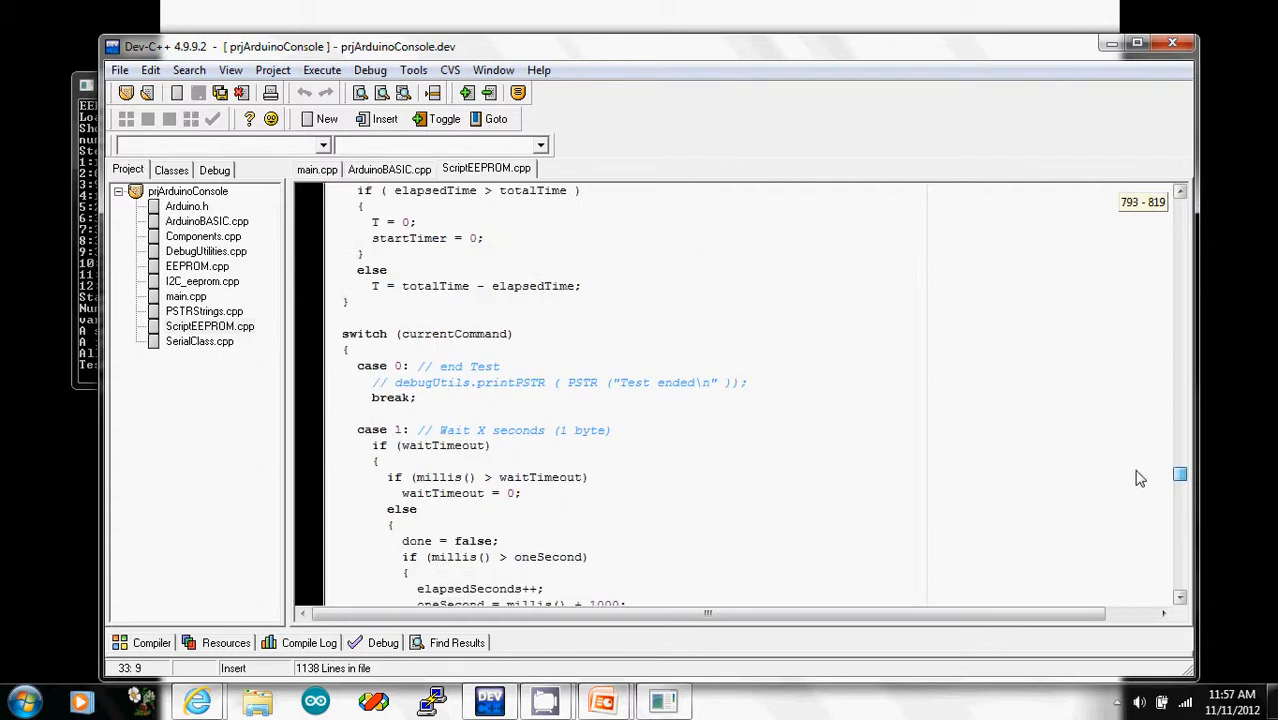
{"action": "scroll", "scroll_direction": "up", "scroll_amount": 3}
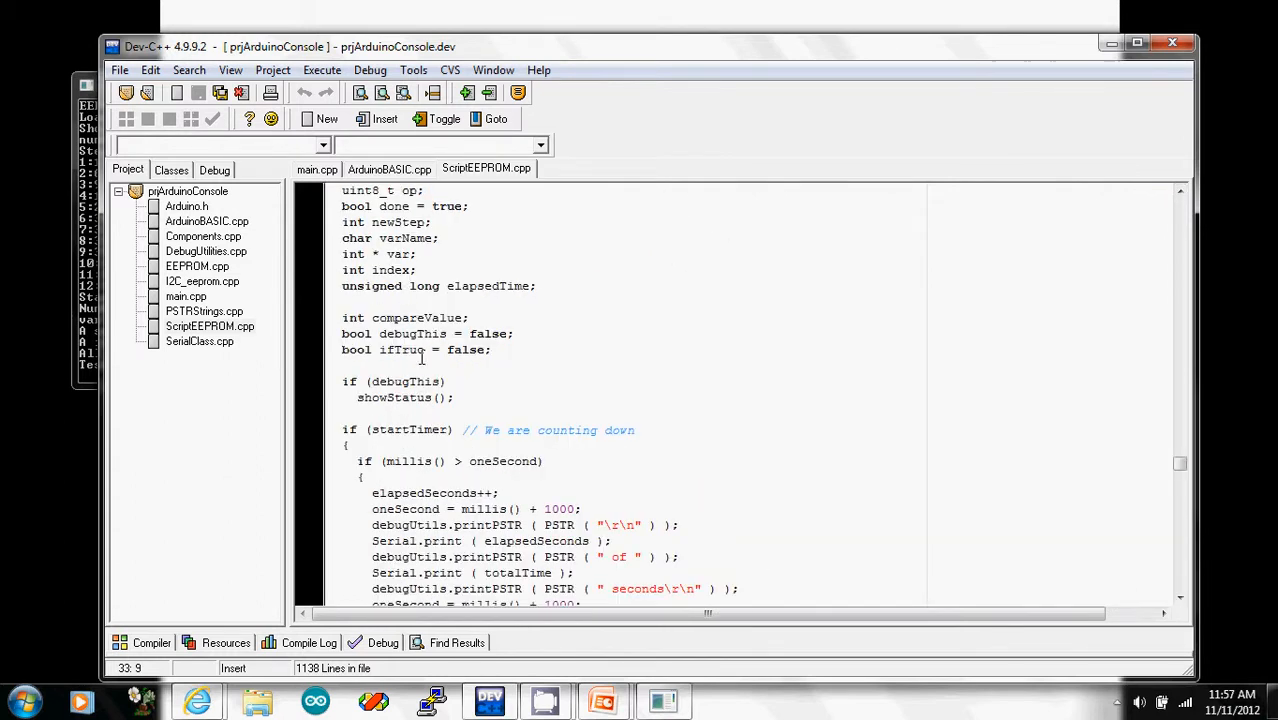
{"action": "left_click", "coordinate": [312, 380]}
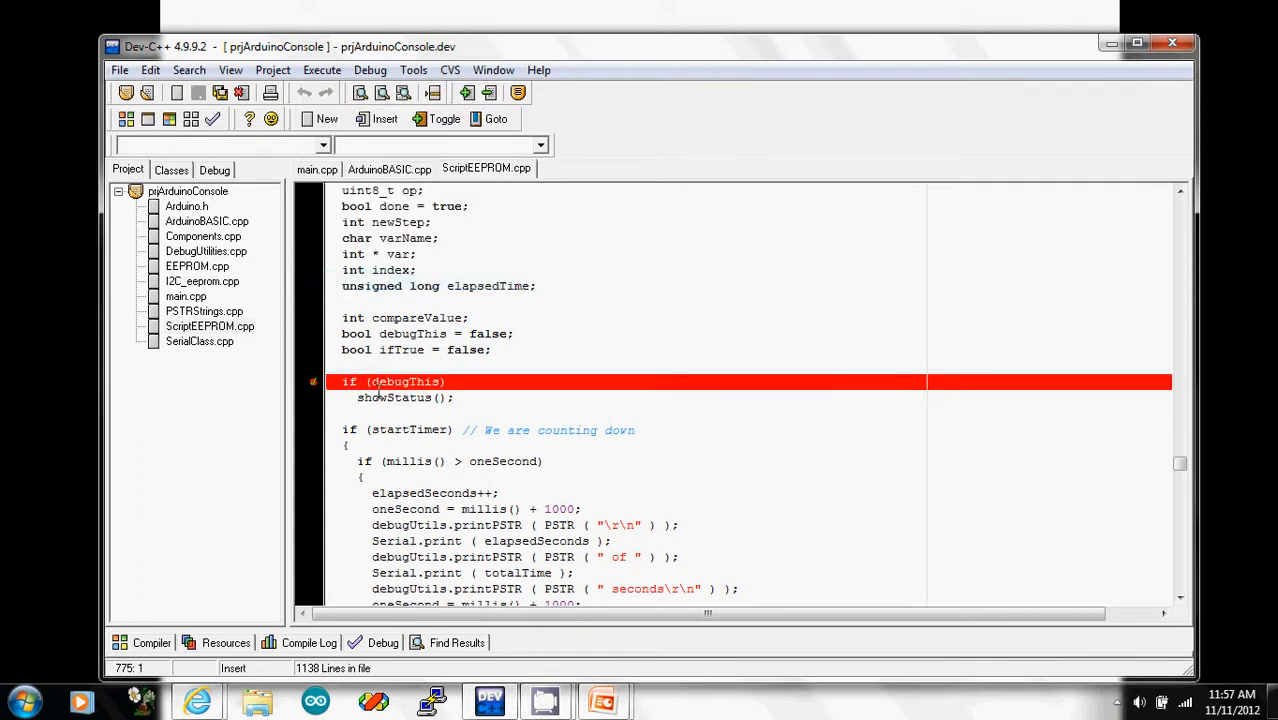
Step: Start the simulator under the debugger so it halts at the breakpoint
{"action": "right_click", "coordinate": [400, 380]}
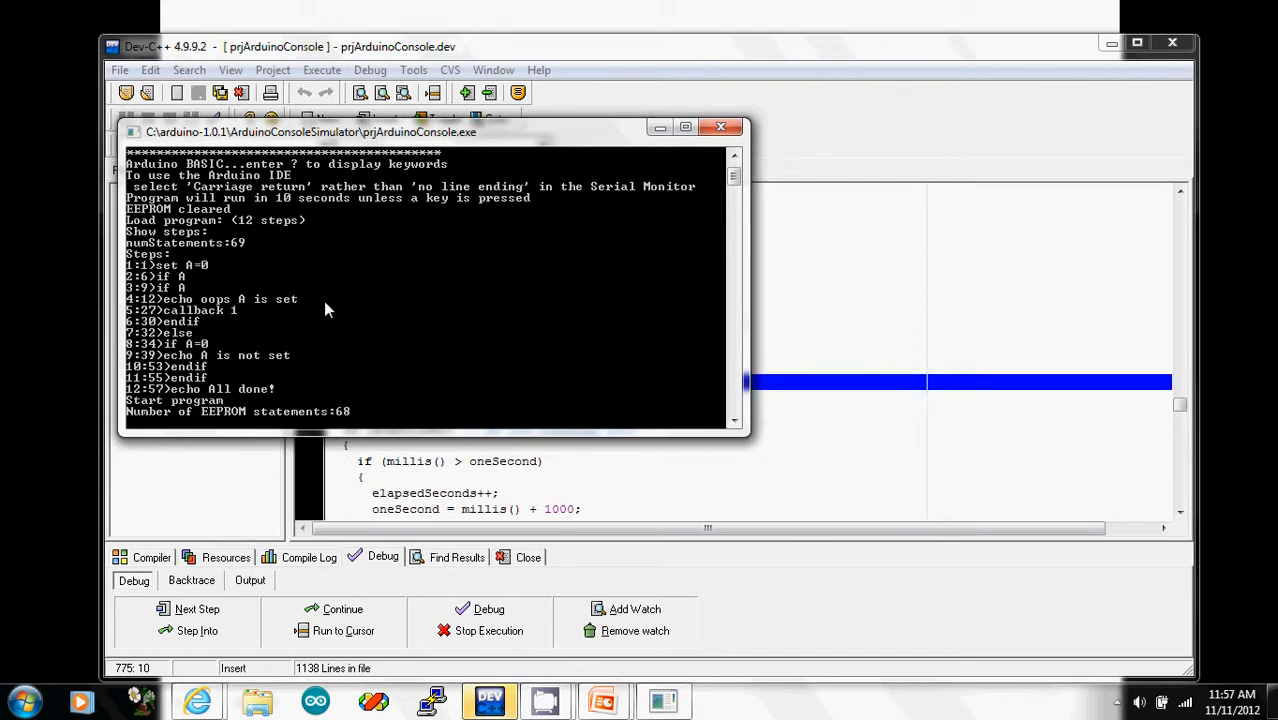
{"action": "mouse_move", "coordinate": [776, 68]}
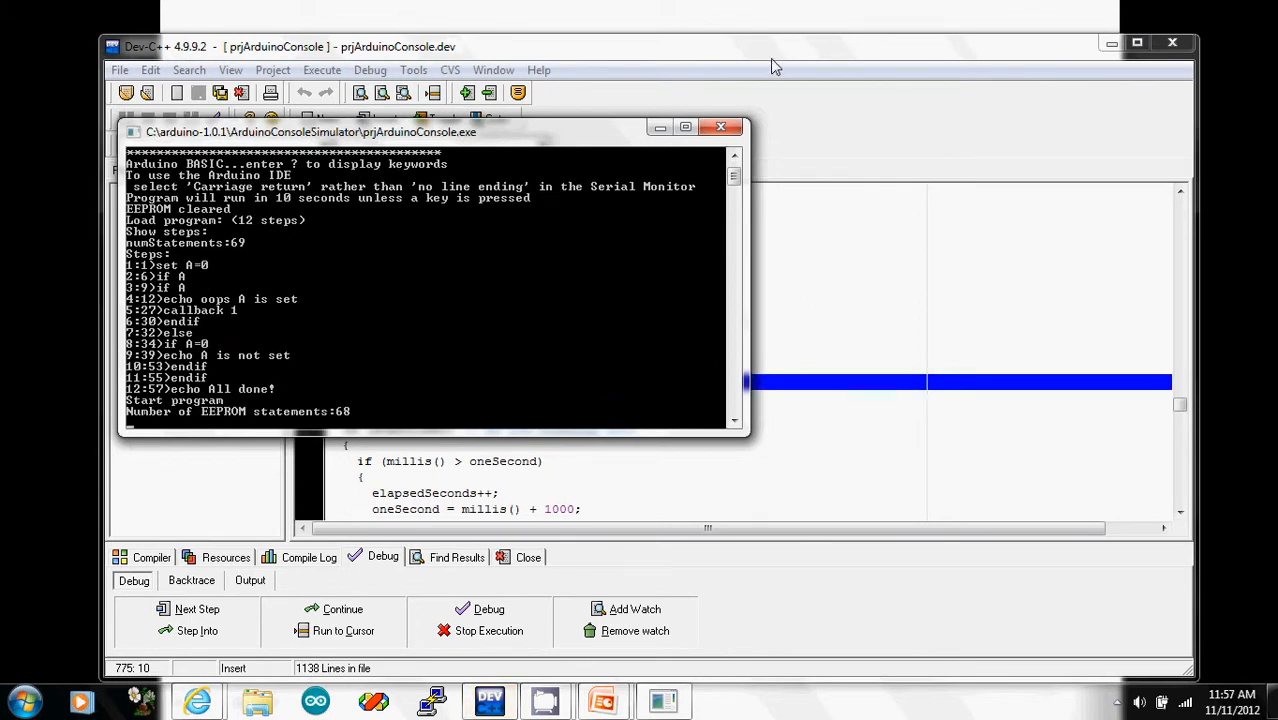